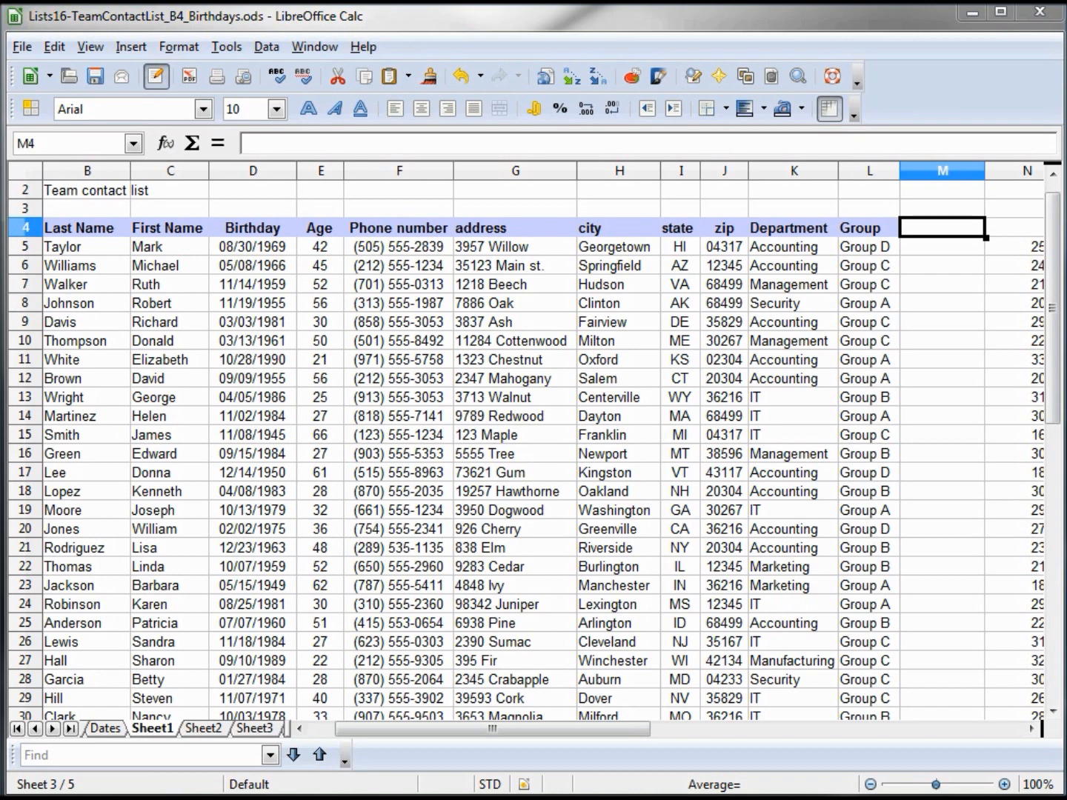
{"action": "mouse_move", "coordinate": [915, 236]}
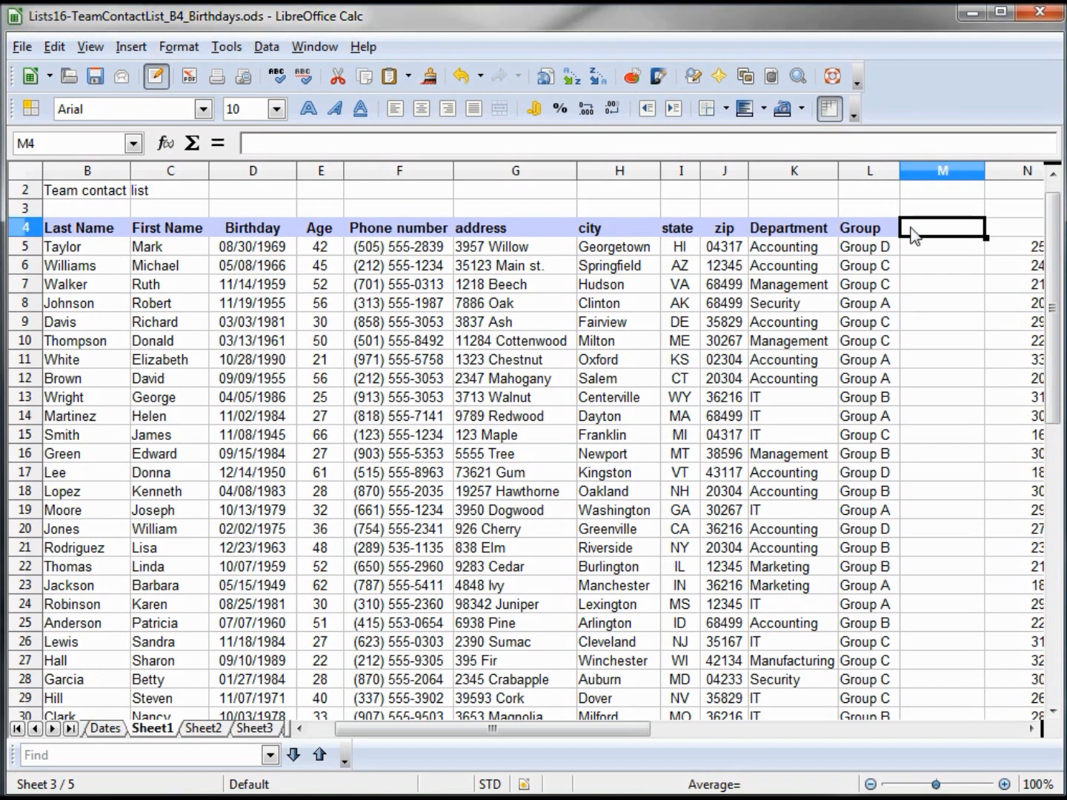
- Enter the heading 'Salary' in cell M4 beside the Group heading
{"action": "type", "text": "Salary"}
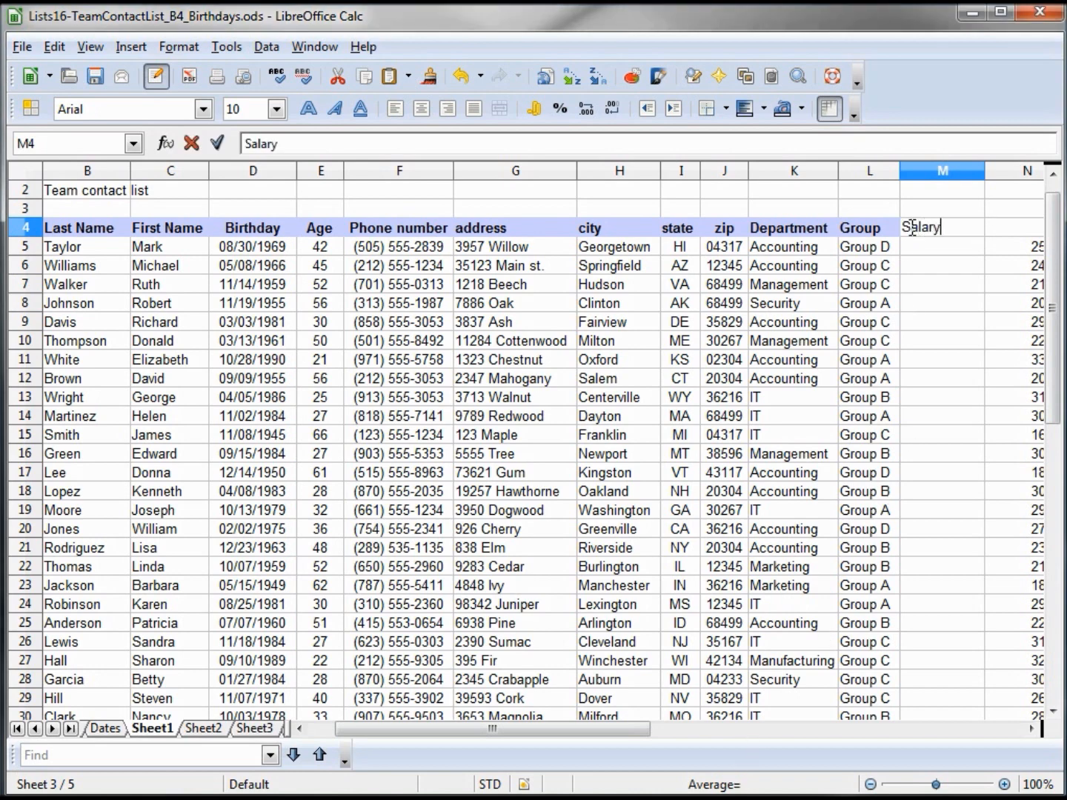
{"action": "key", "text": "Return"}
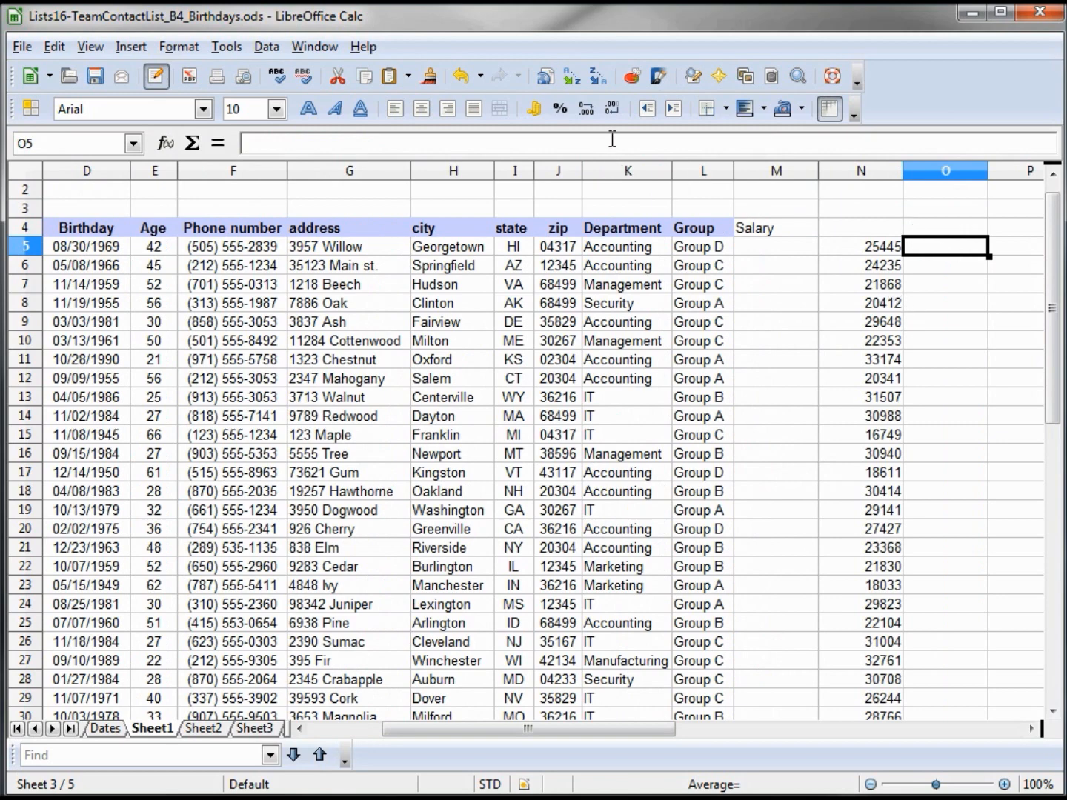
- Enter the formula =RANDBETWEEN(25, 75)*1000 in cell O5
{"action": "type", "text": "=RANDBETWEEN(25, 75)*1000"}
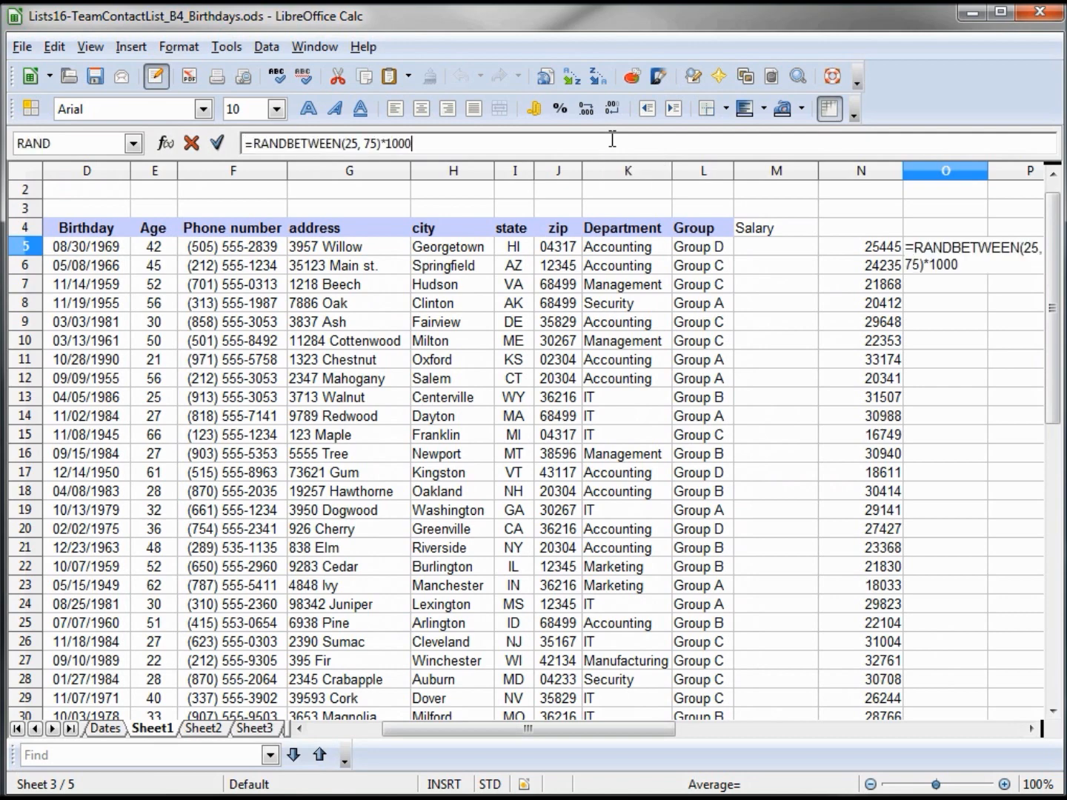
{"action": "mouse_move", "coordinate": [348, 143]}
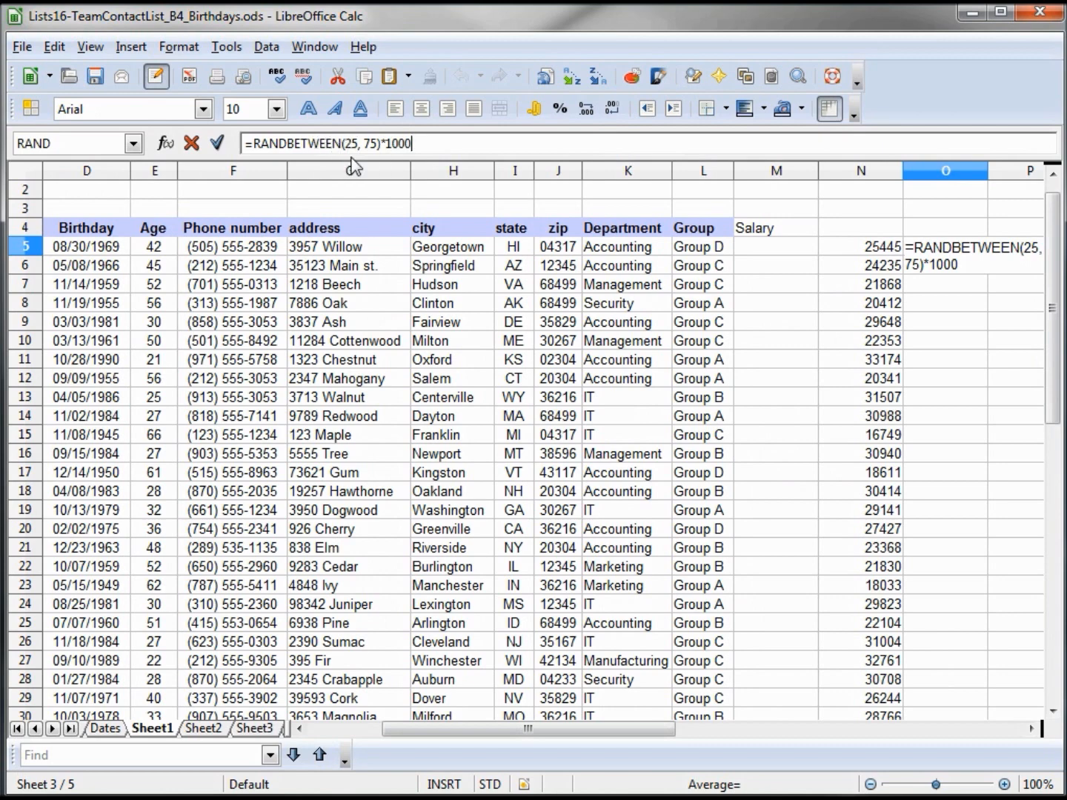
{"action": "mouse_move", "coordinate": [500, 166]}
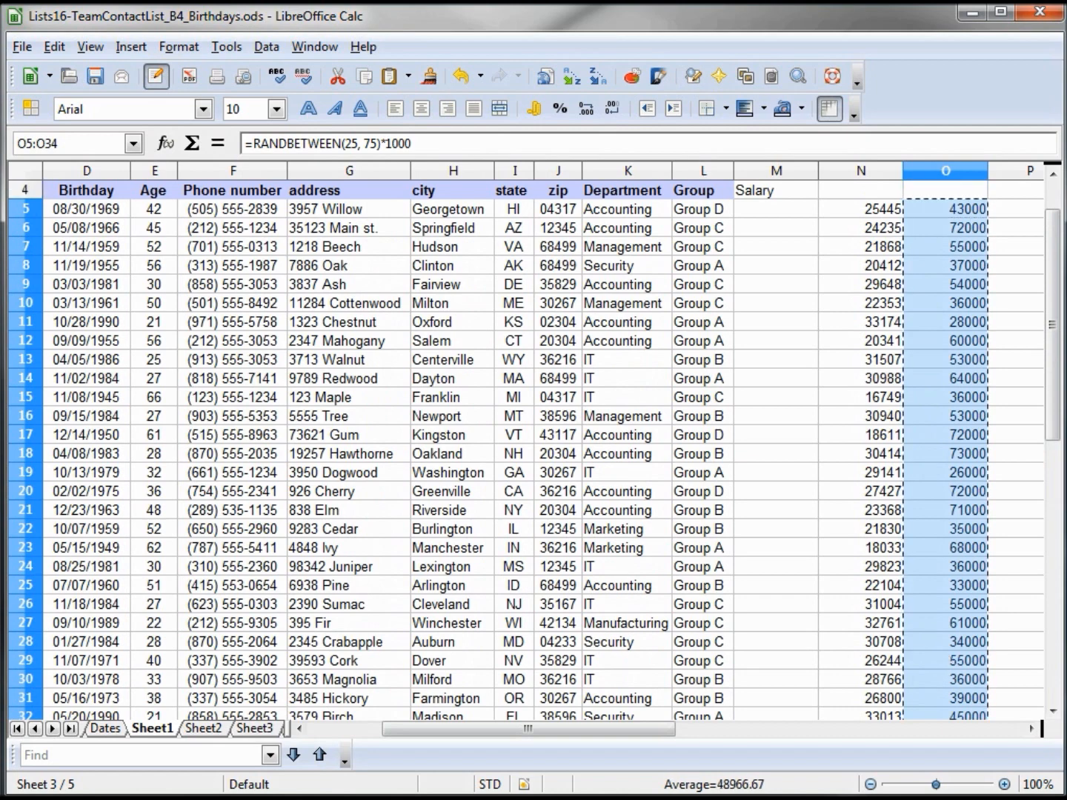
{"action": "mouse_move", "coordinate": [785, 221]}
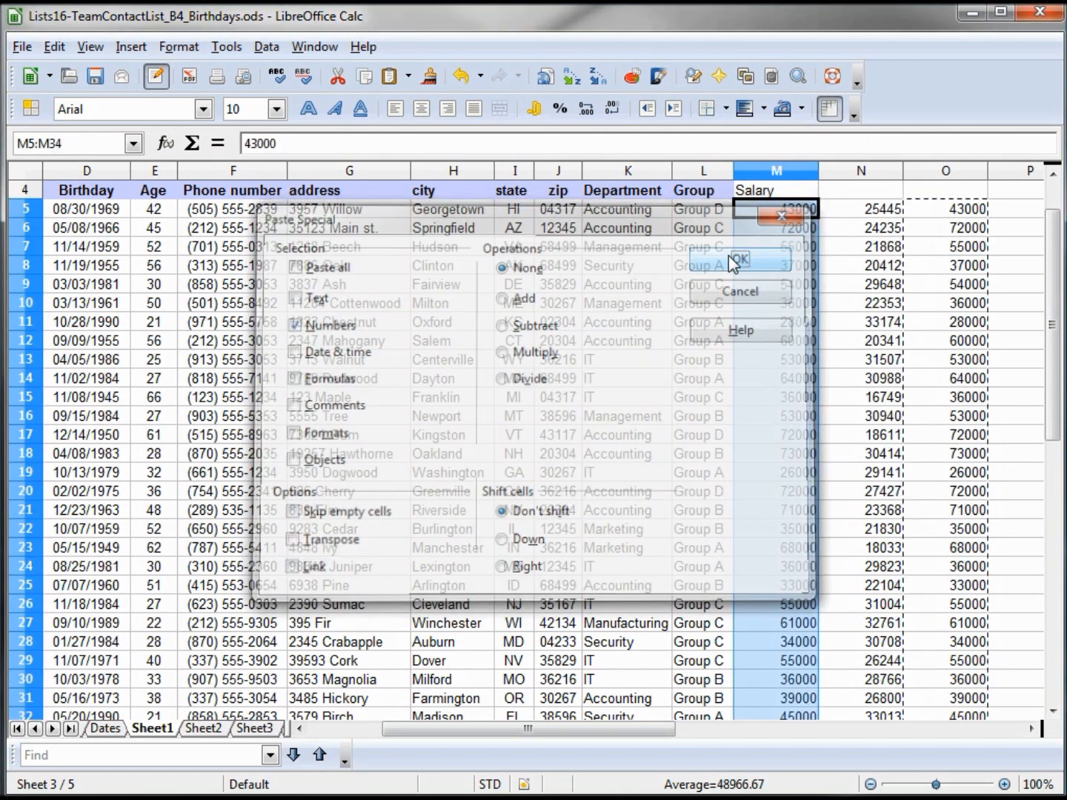
- Paste the amounts into column M as currency values; style the Salary heading like Group, centered
{"action": "left_click", "coordinate": [739, 258]}
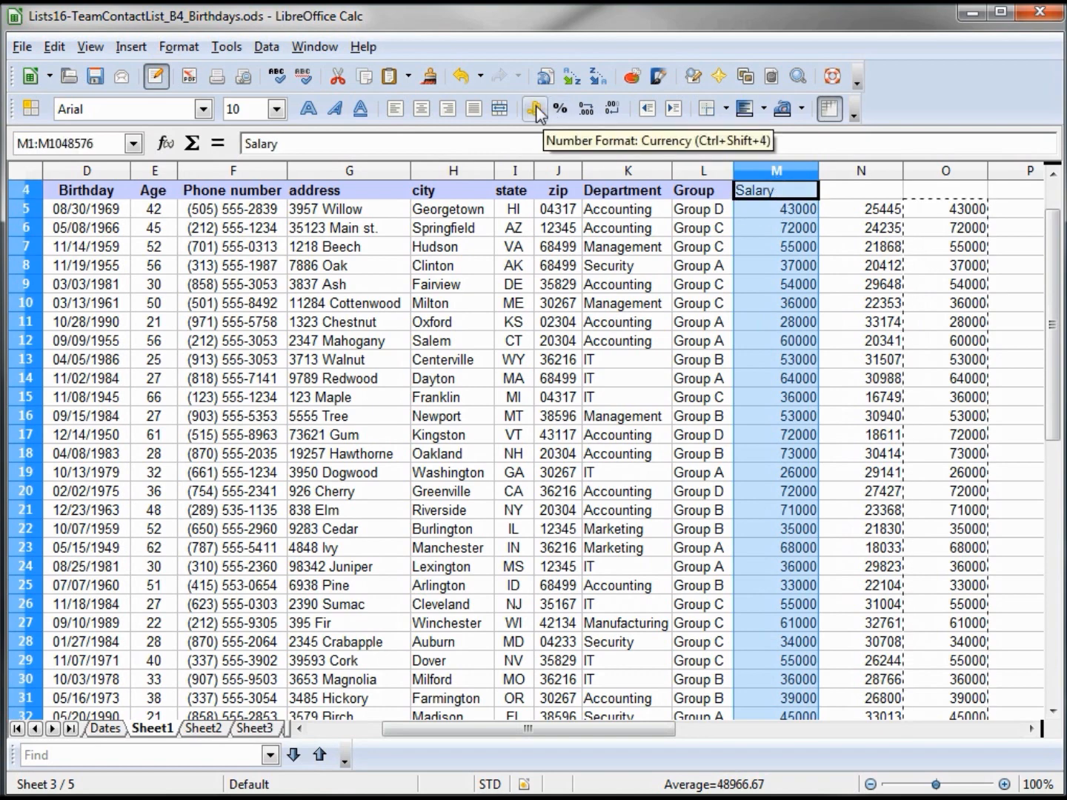
{"action": "left_click", "coordinate": [534, 109]}
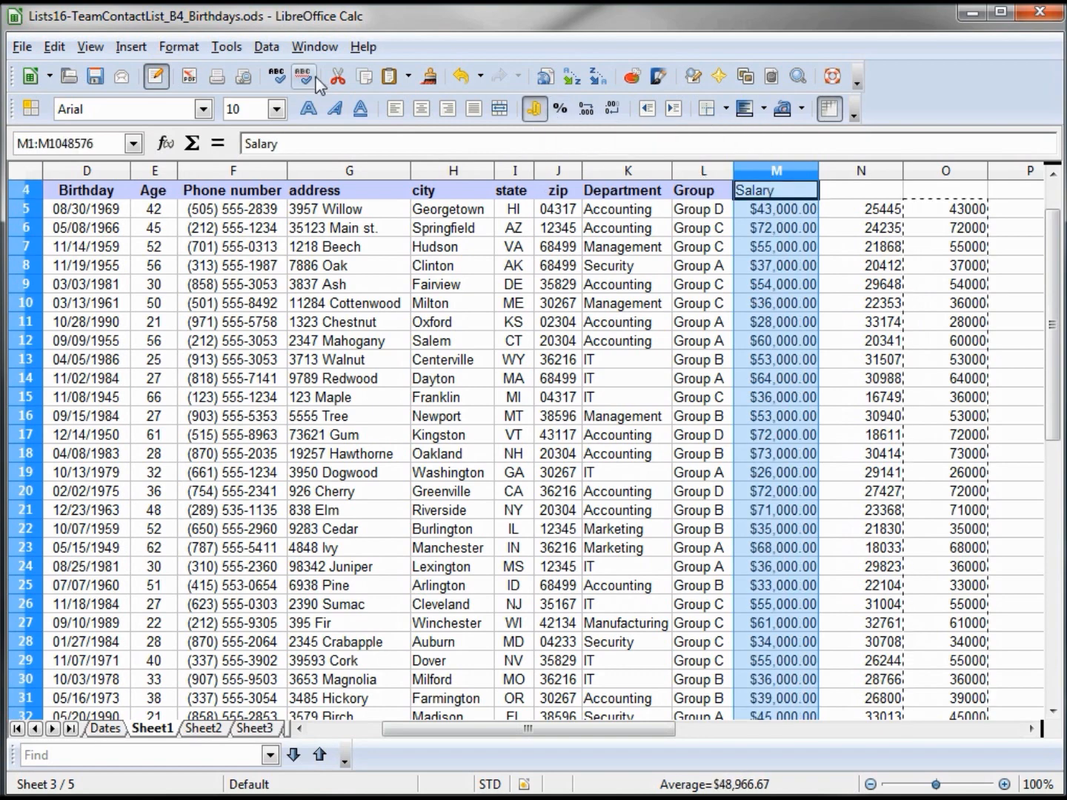
{"action": "left_click", "coordinate": [701, 191]}
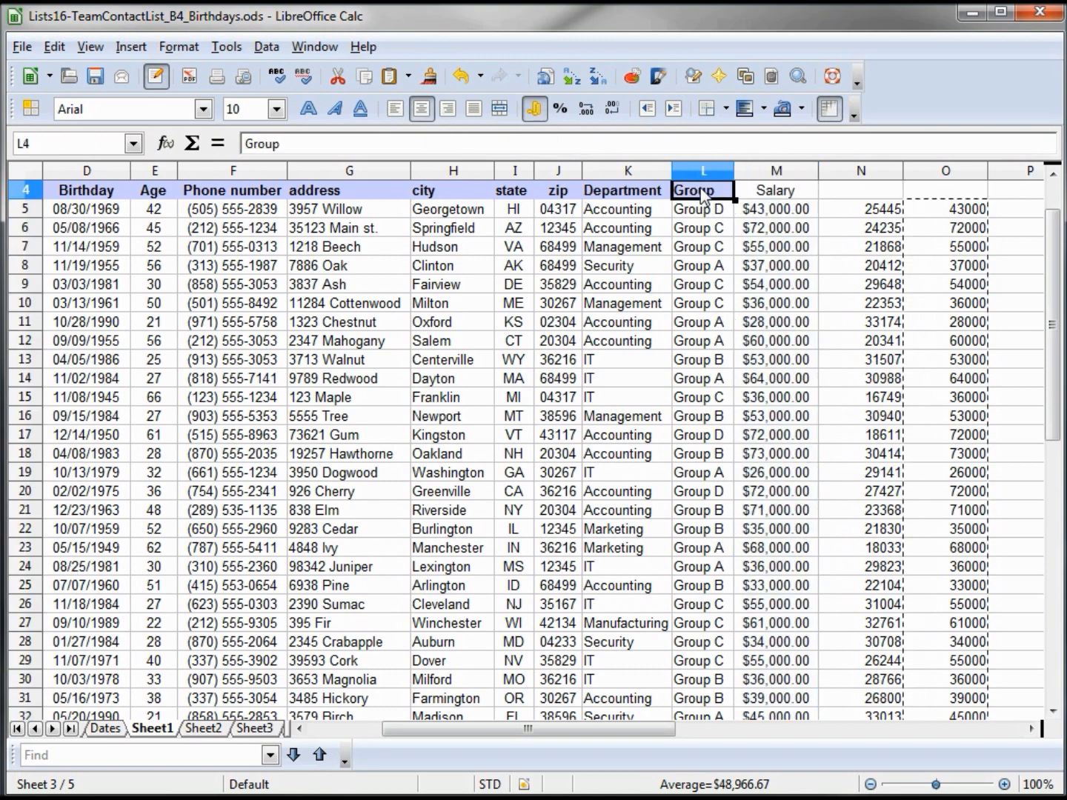
{"action": "left_click", "coordinate": [428, 76]}
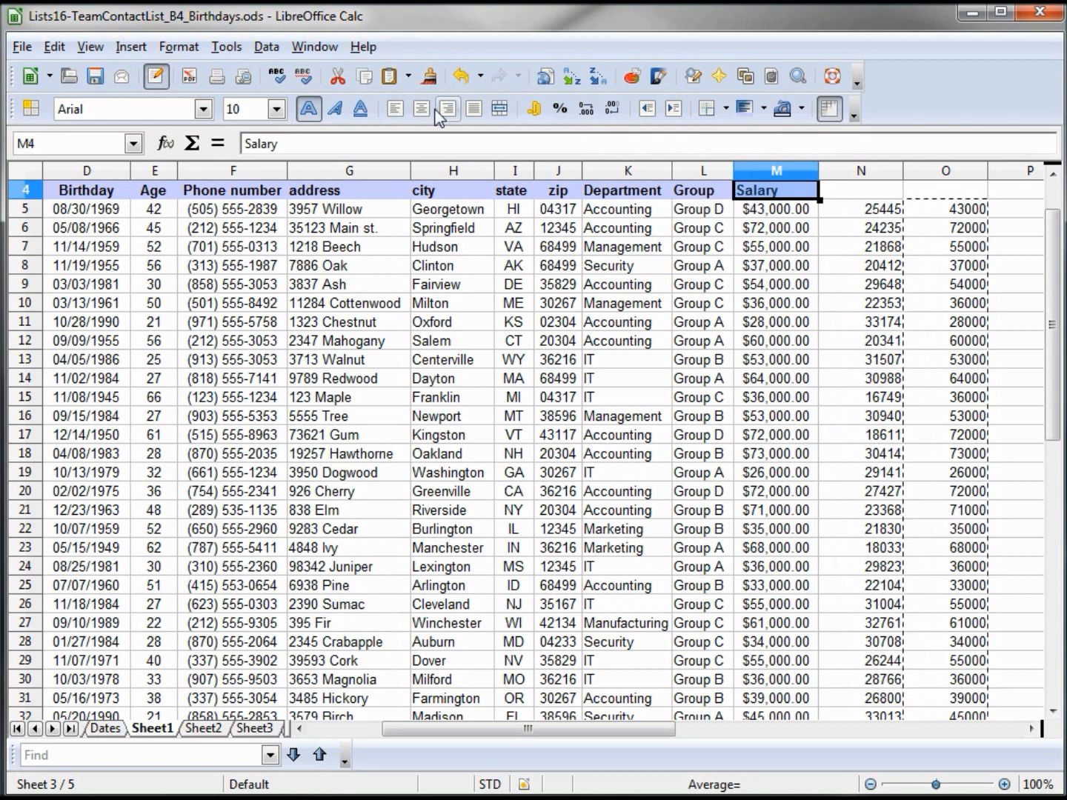
{"action": "left_click", "coordinate": [775, 302]}
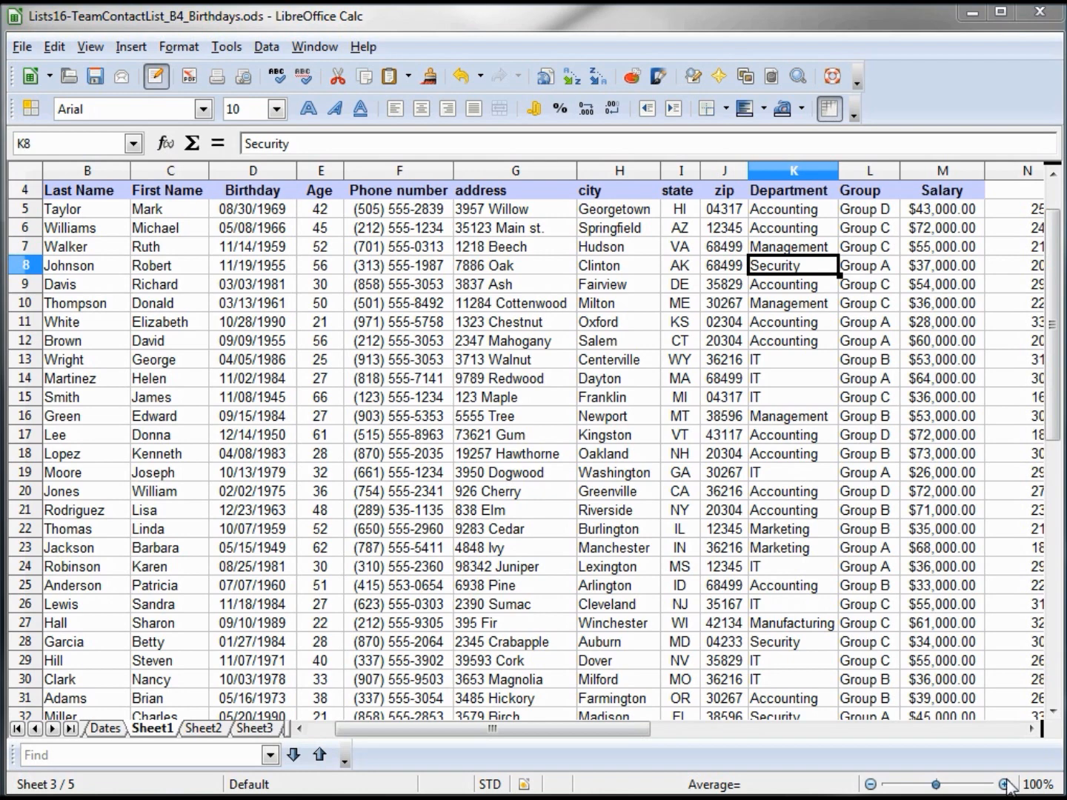
- Apply Data > Subtotals grouped by Department, summing Salary
{"action": "left_click", "coordinate": [266, 46]}
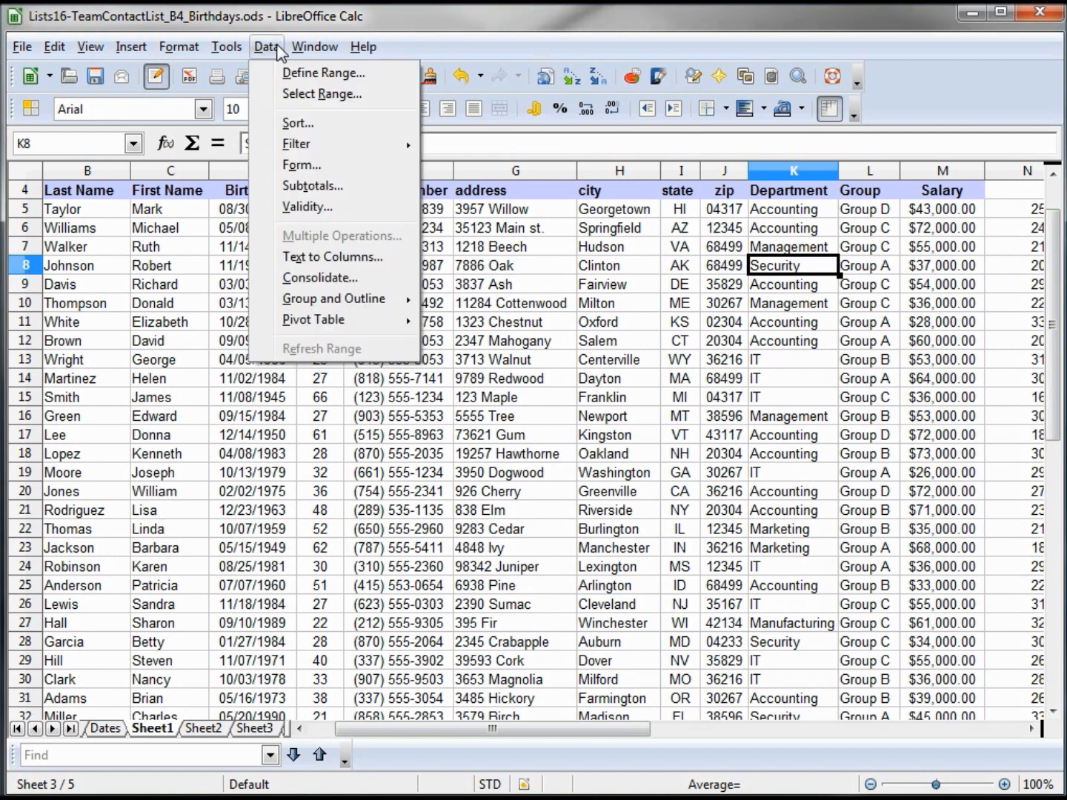
{"action": "left_click", "coordinate": [312, 186]}
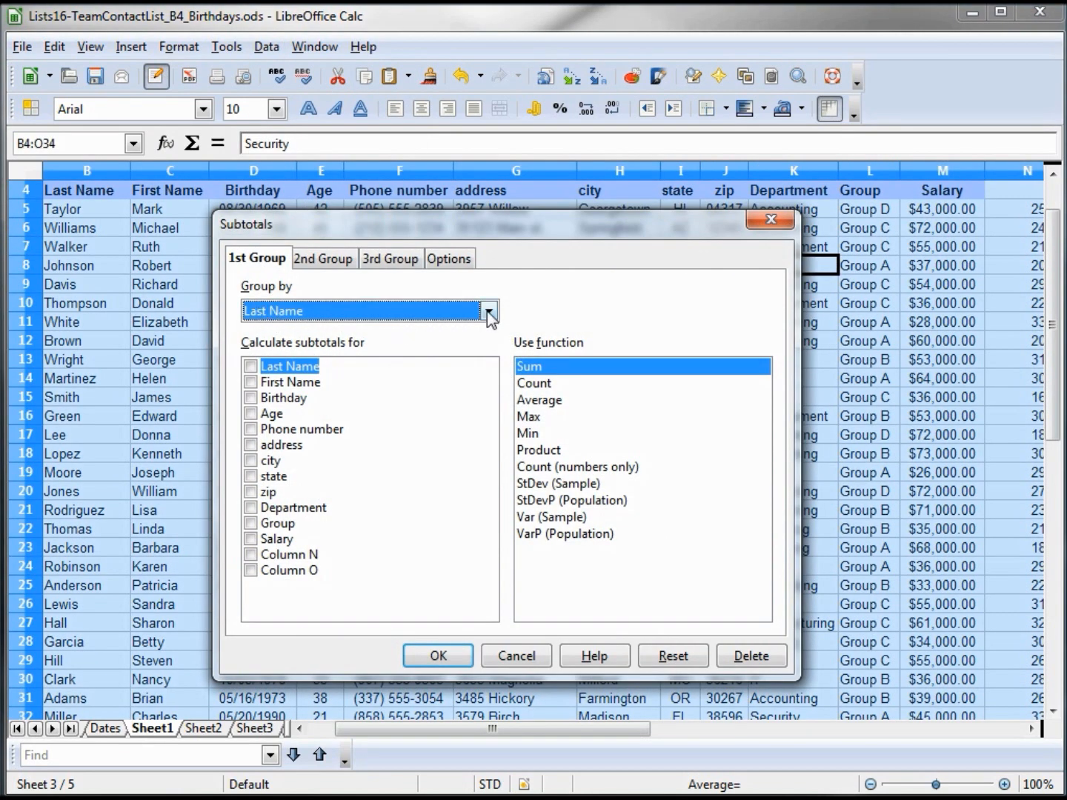
{"action": "left_click", "coordinate": [488, 311]}
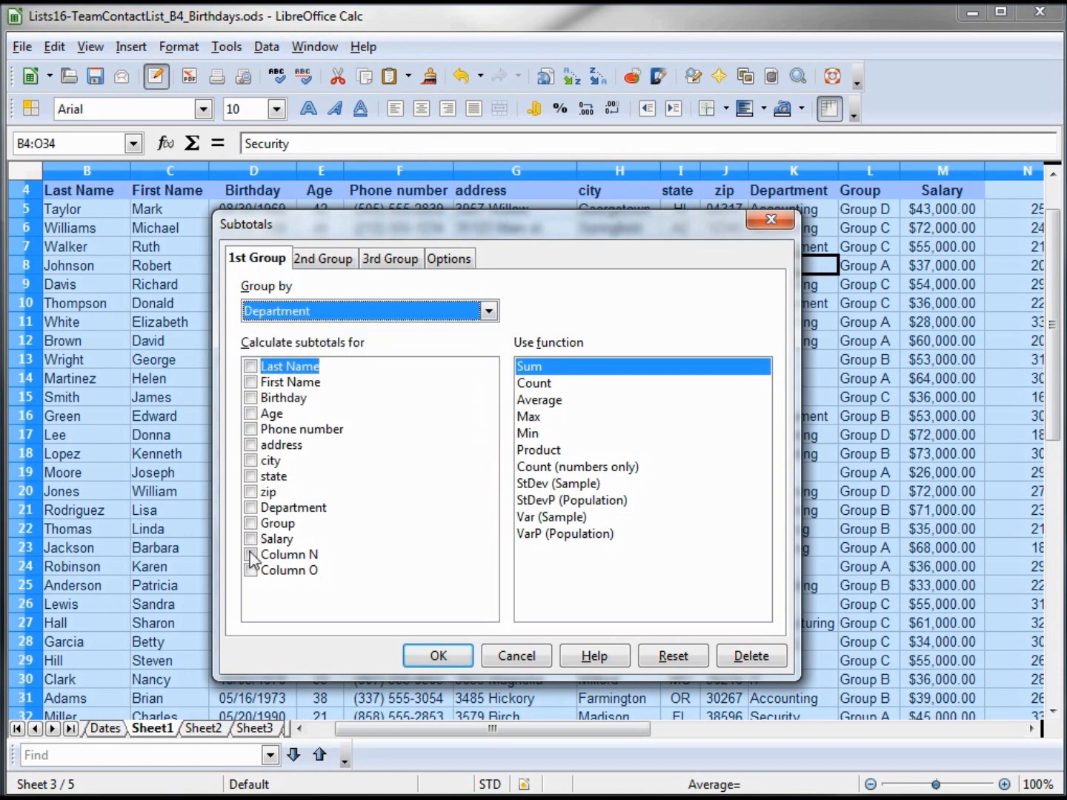
{"action": "left_click", "coordinate": [250, 539]}
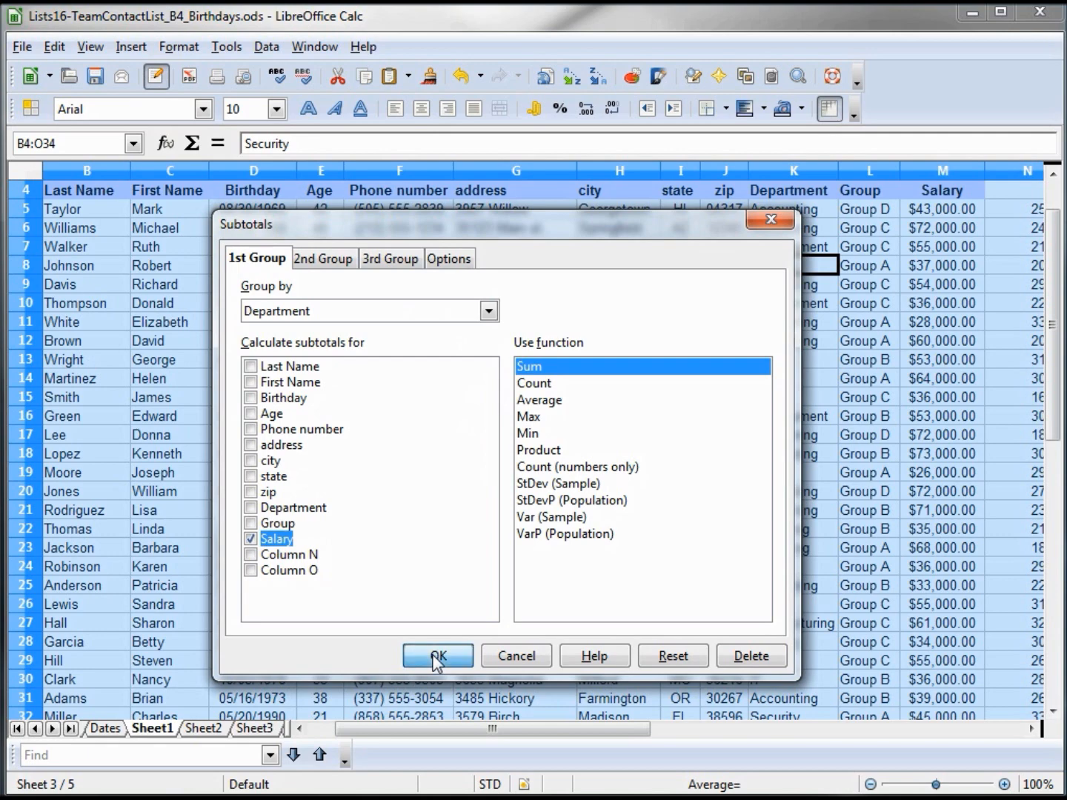
{"action": "left_click", "coordinate": [437, 656]}
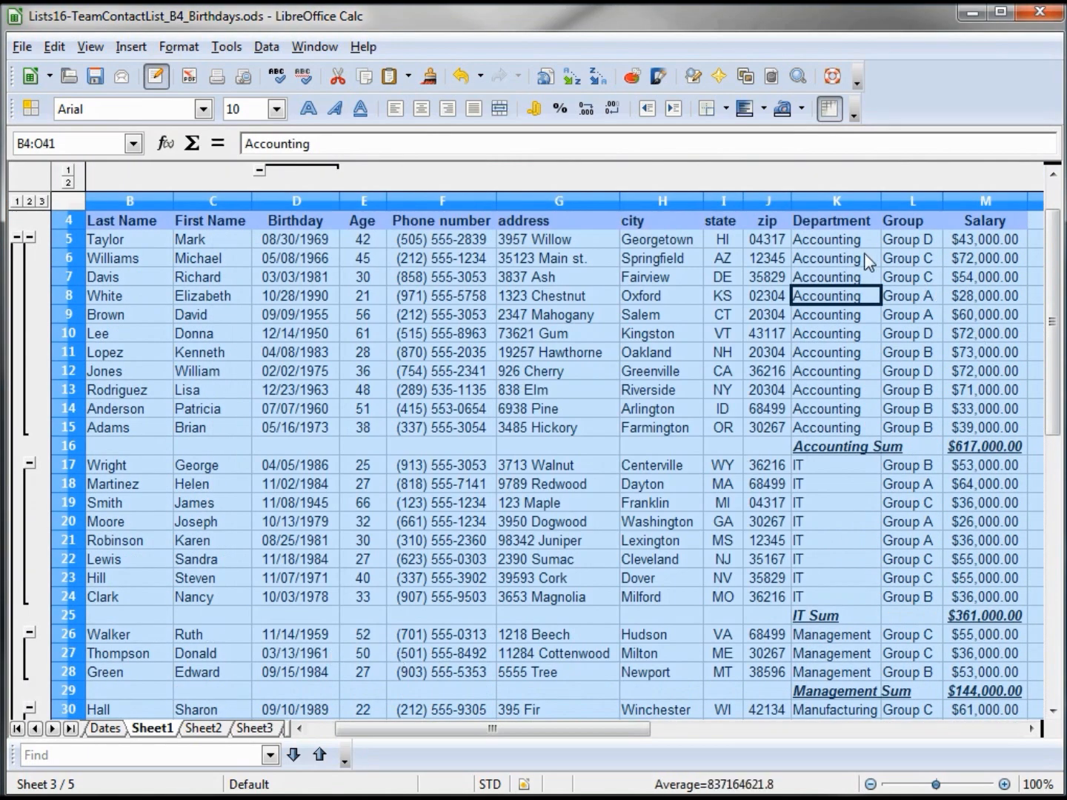
- Scroll to the Grand Total row and widen column M to show $1,469,000.00
{"action": "left_click", "coordinate": [835, 258]}
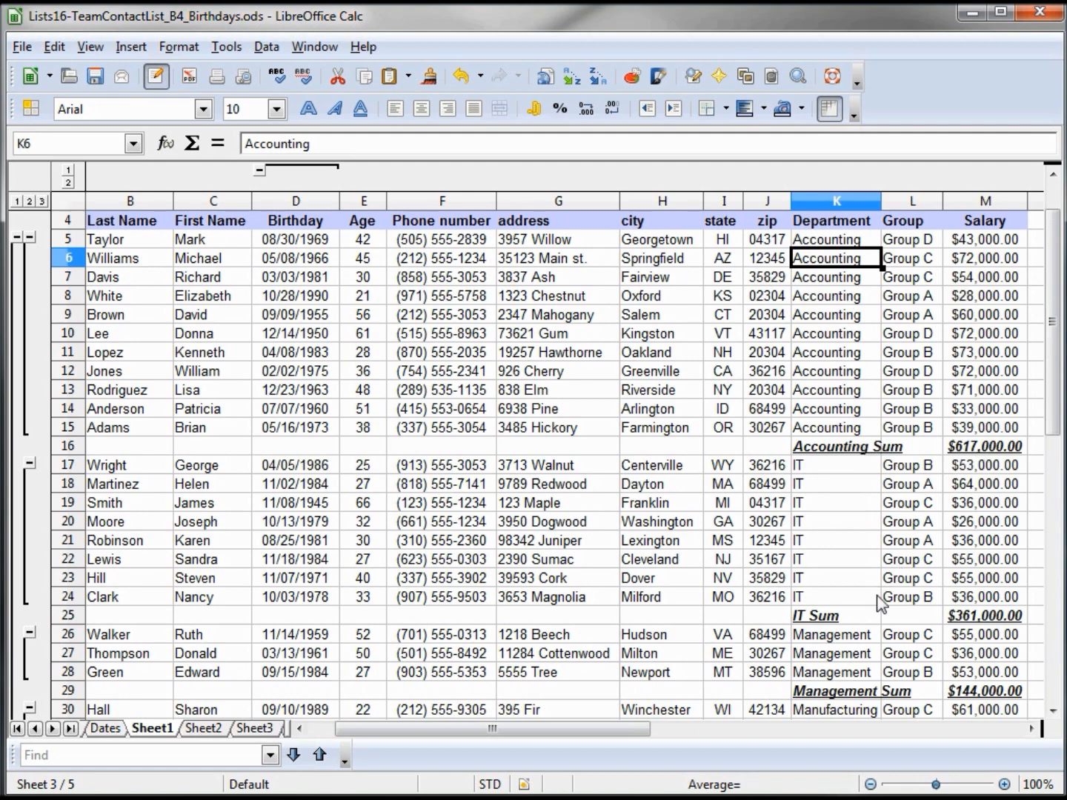
{"action": "scroll", "scroll_direction": "down", "scroll_amount": 3}
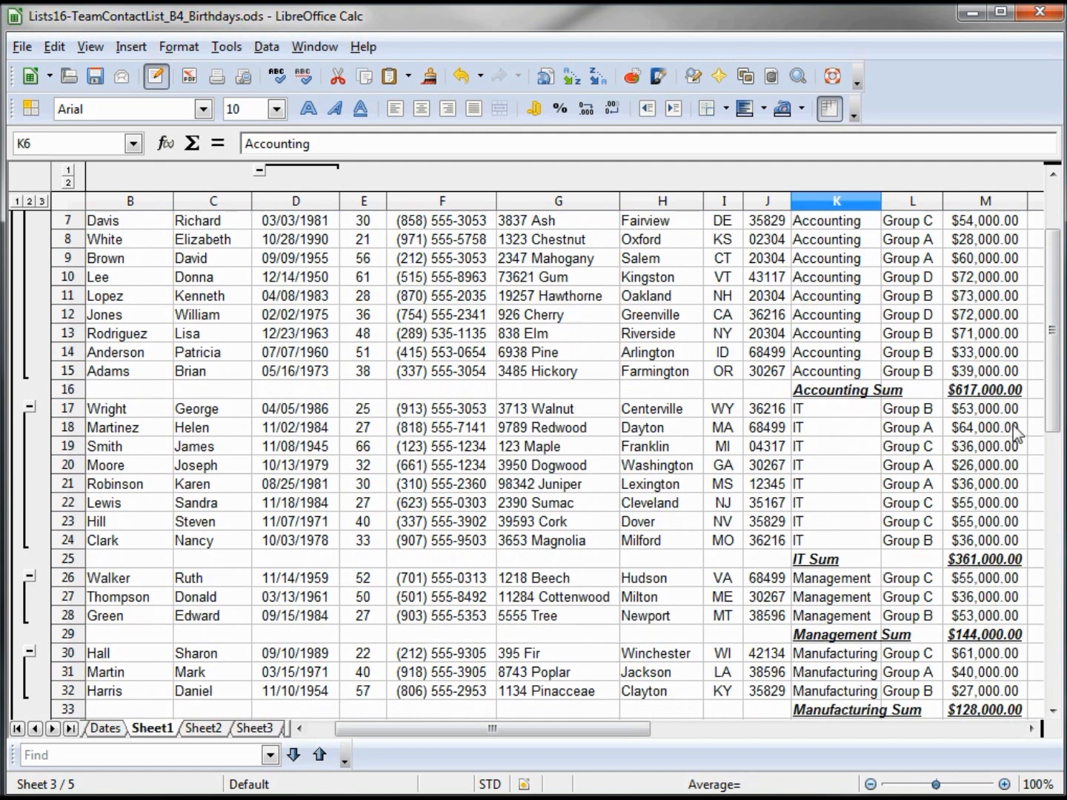
{"action": "scroll", "scroll_direction": "down", "scroll_amount": 3}
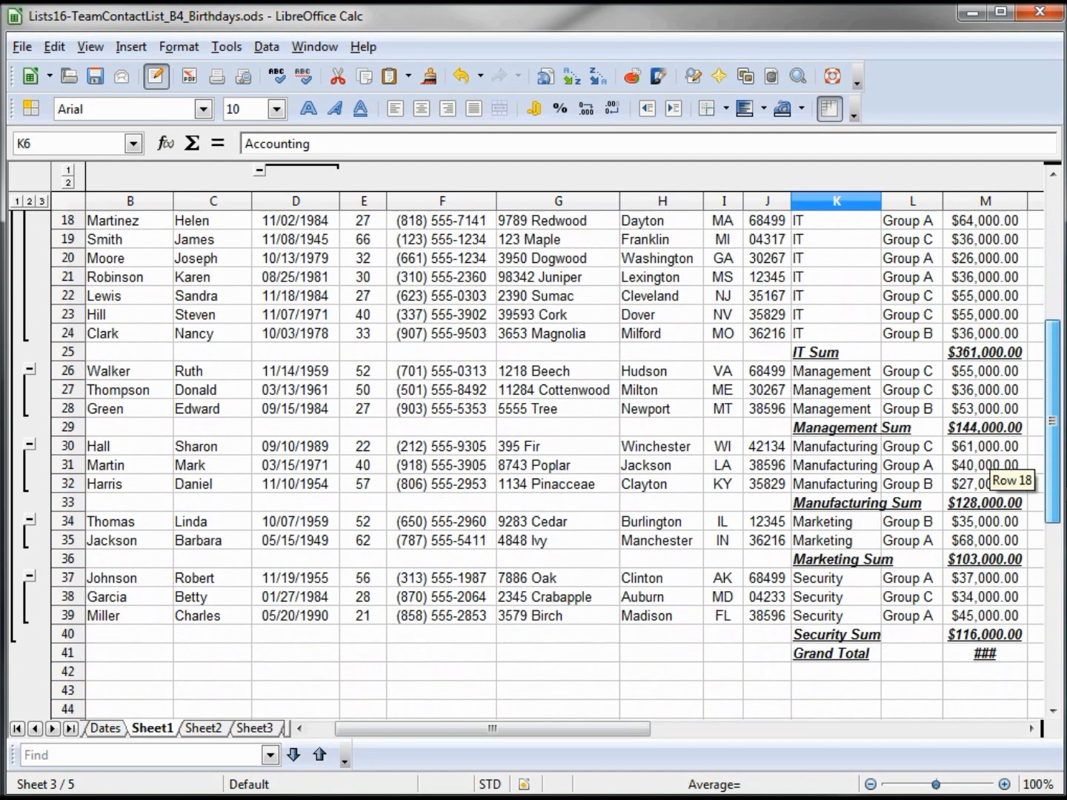
{"action": "scroll", "scroll_direction": "down", "scroll_amount": 3}
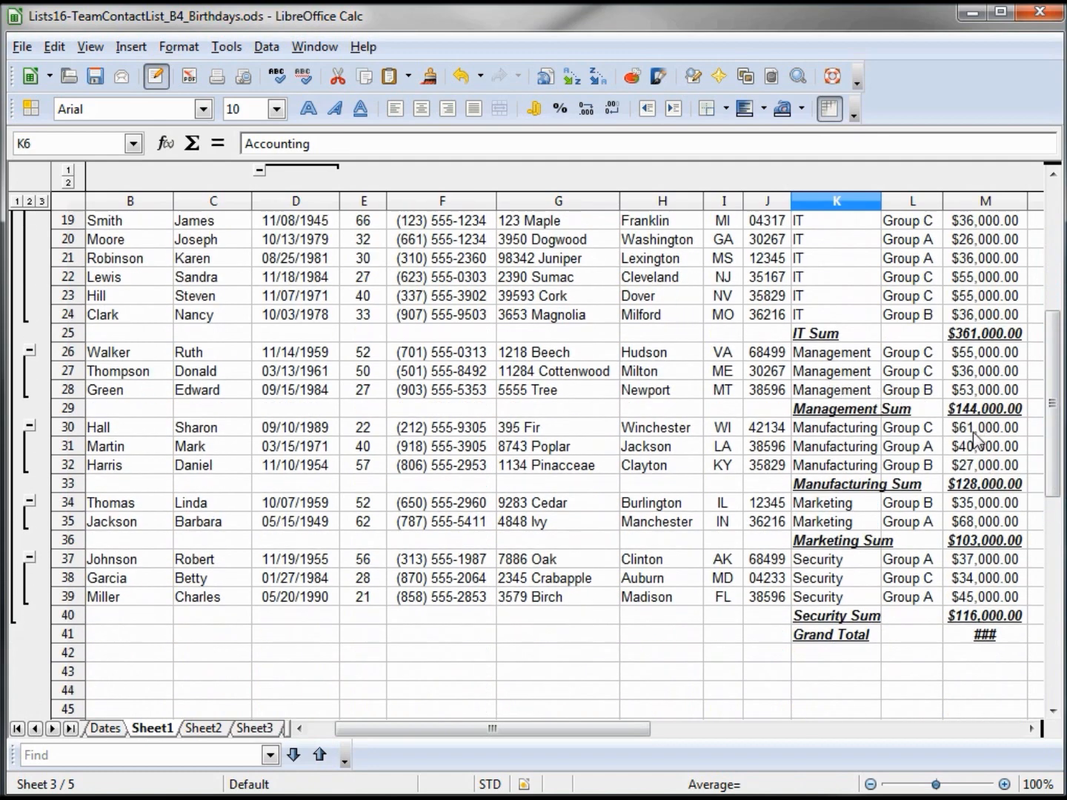
{"action": "mouse_move", "coordinate": [953, 656]}
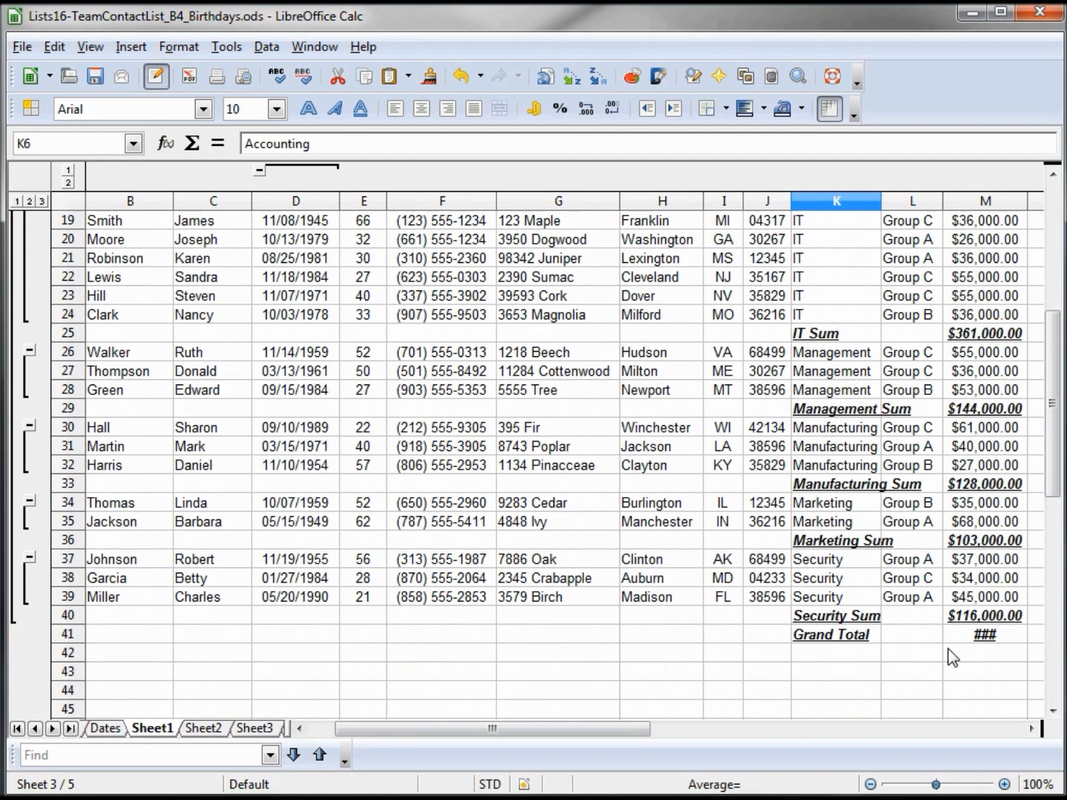
{"action": "mouse_move", "coordinate": [965, 654]}
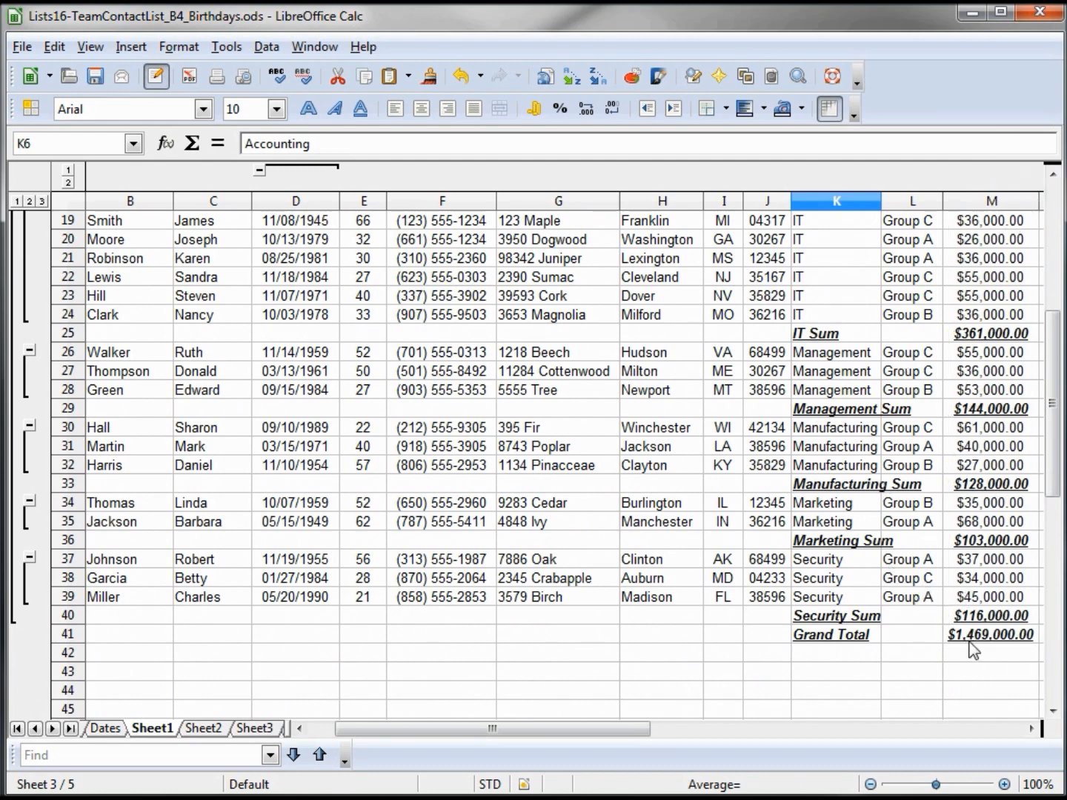
{"action": "mouse_move", "coordinate": [980, 680]}
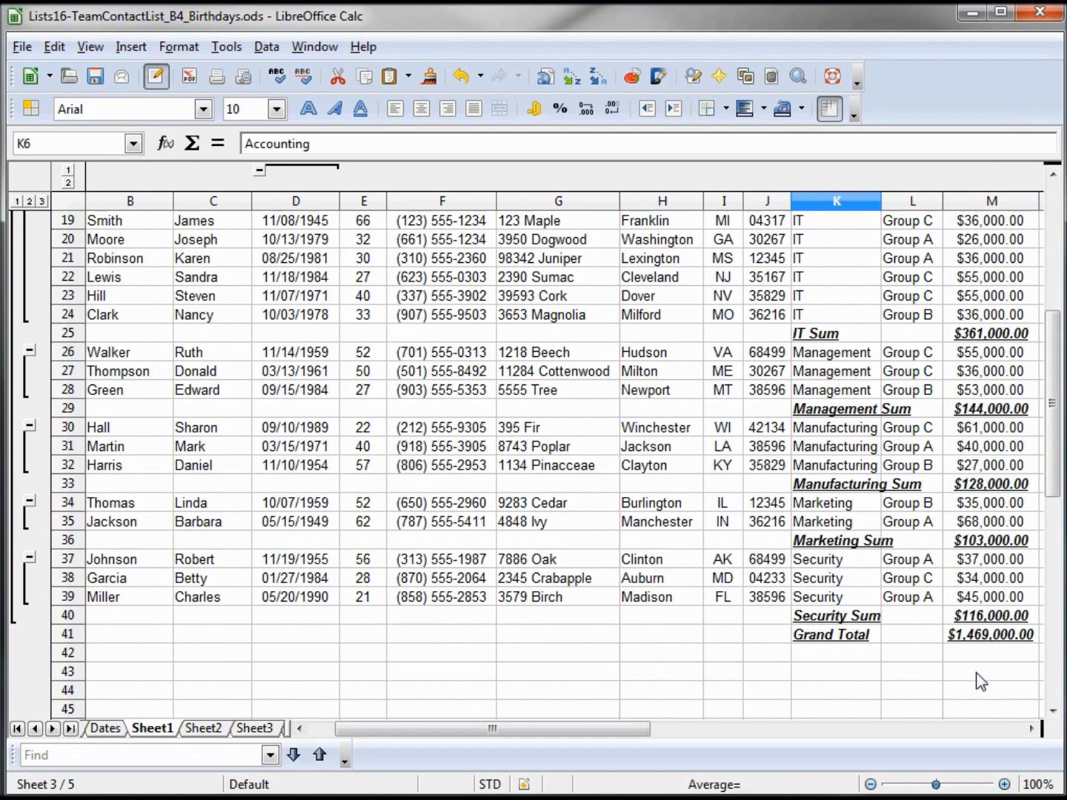
{"action": "left_click", "coordinate": [660, 245]}
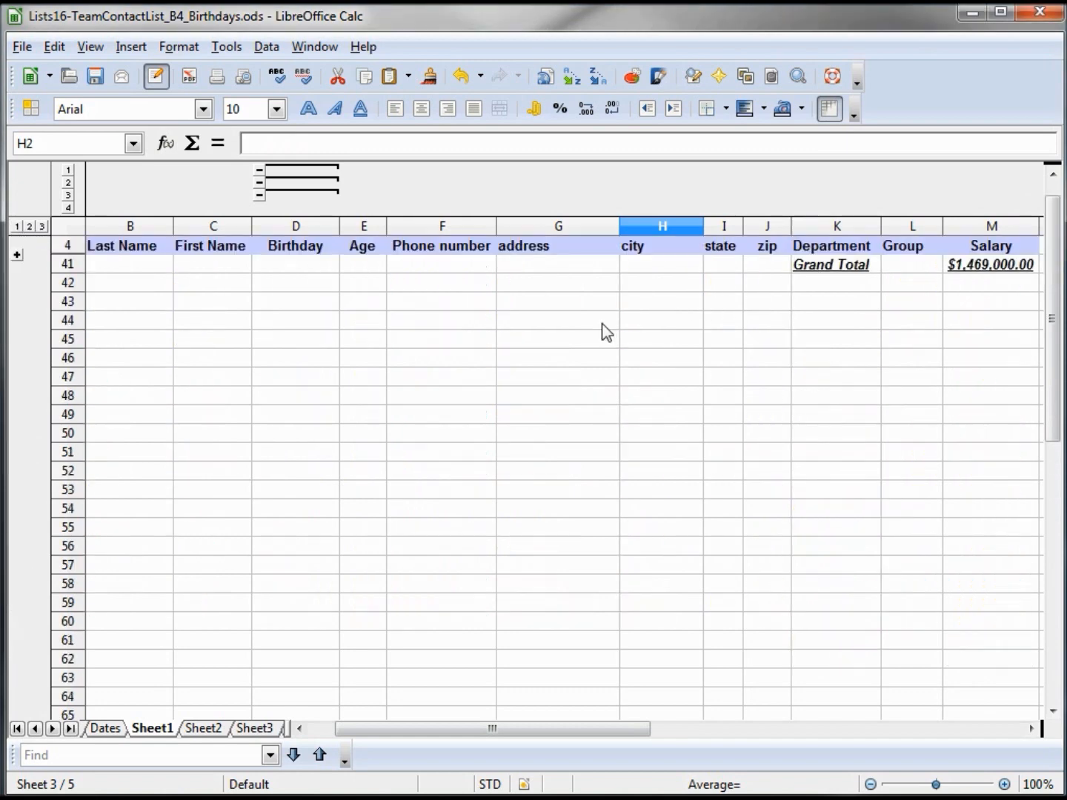
- Collapse the outline to department sums, then expand the Marketing and Security departments
{"action": "left_click", "coordinate": [29, 226]}
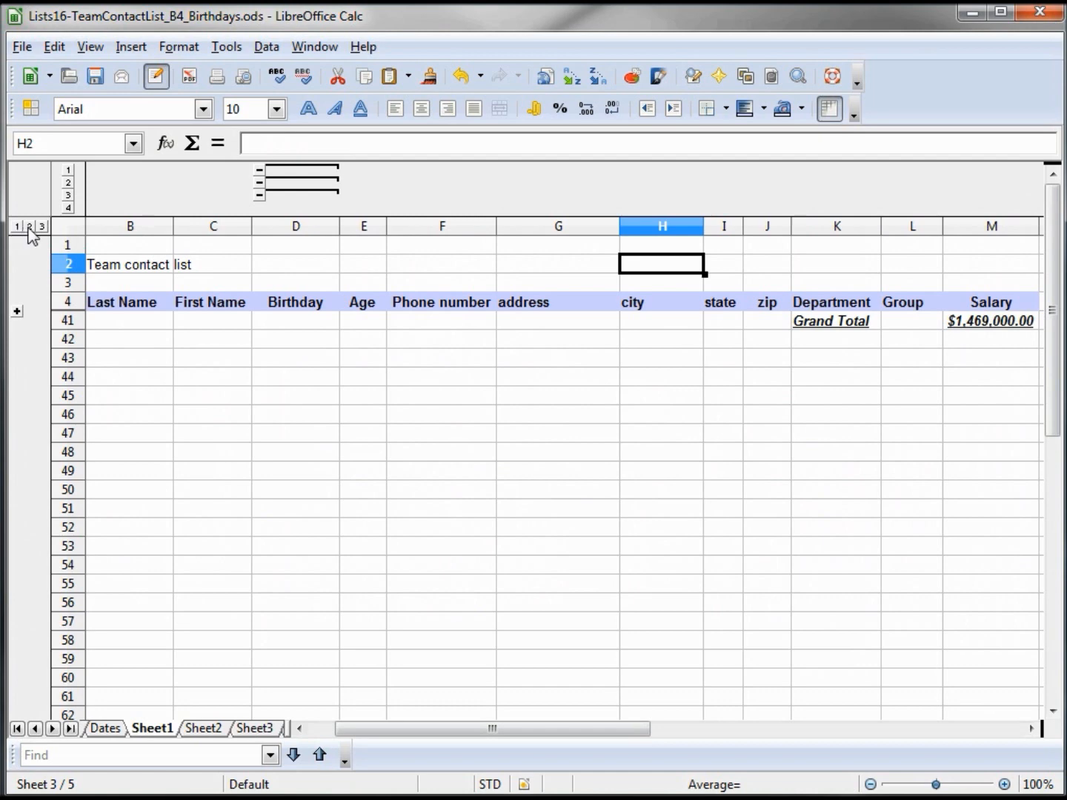
{"action": "left_click", "coordinate": [29, 226]}
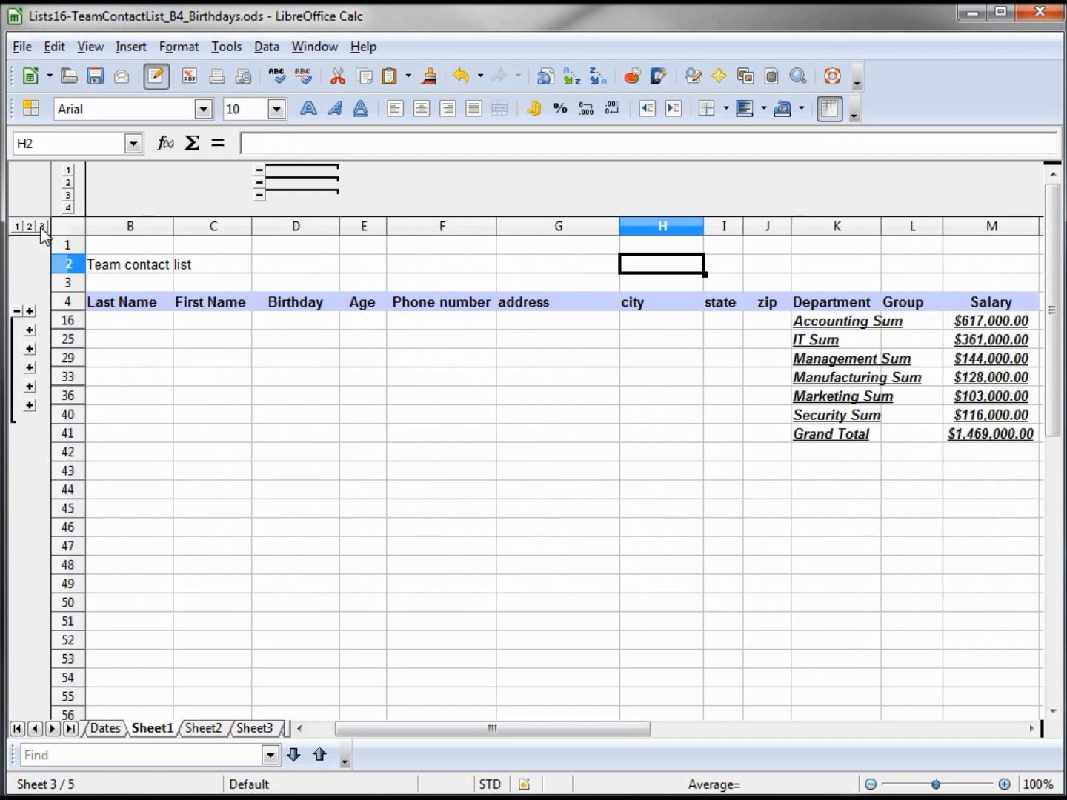
{"action": "left_click", "coordinate": [28, 404]}
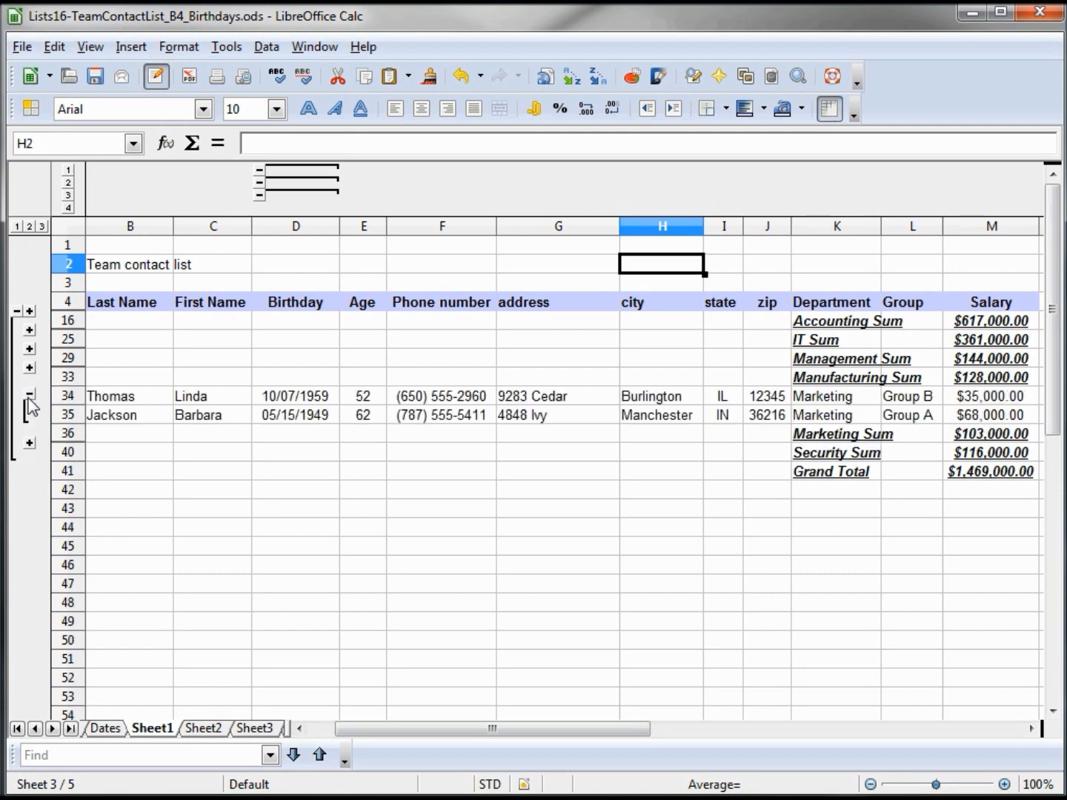
{"action": "left_click", "coordinate": [29, 452]}
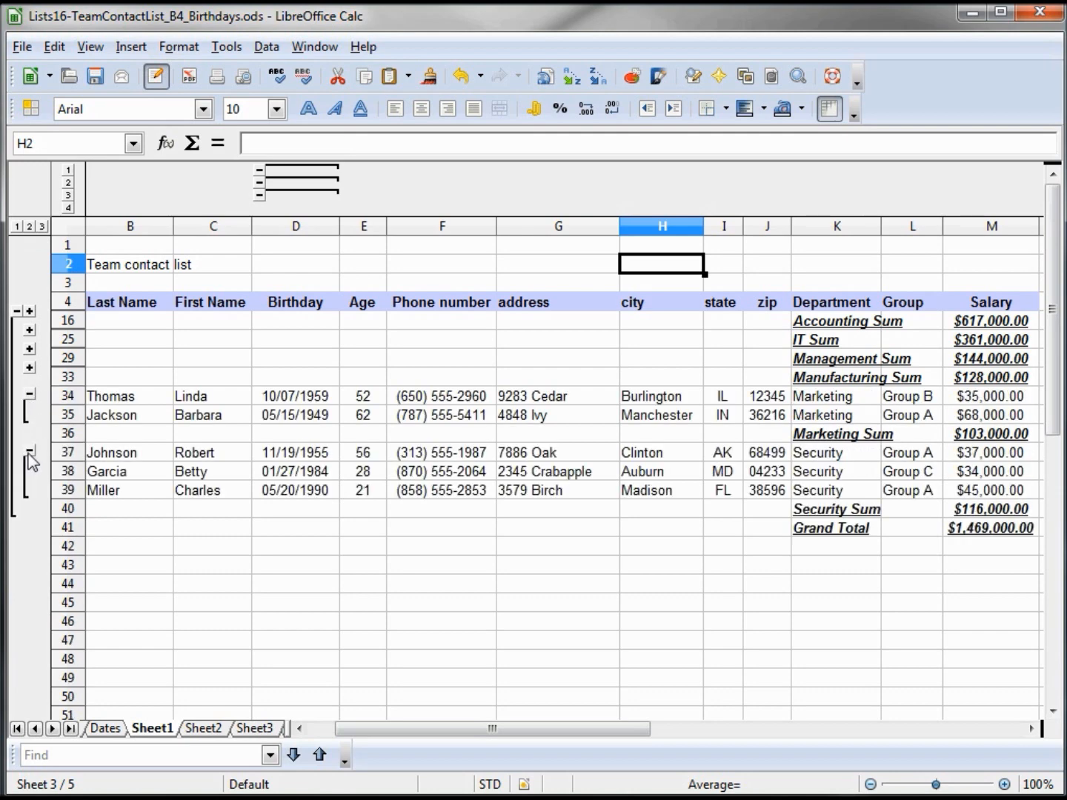
- Collapse to subtotals, expand IT, then expand the full outline to show every employee
{"action": "left_click", "coordinate": [30, 332]}
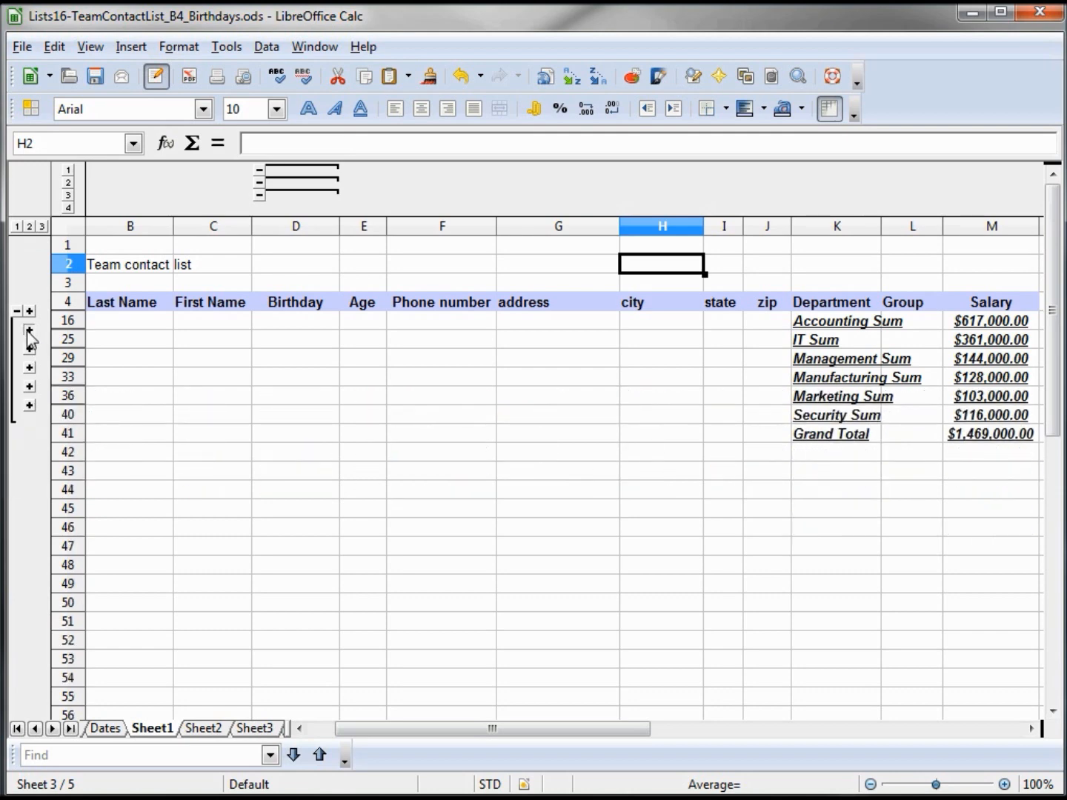
{"action": "left_click", "coordinate": [29, 332]}
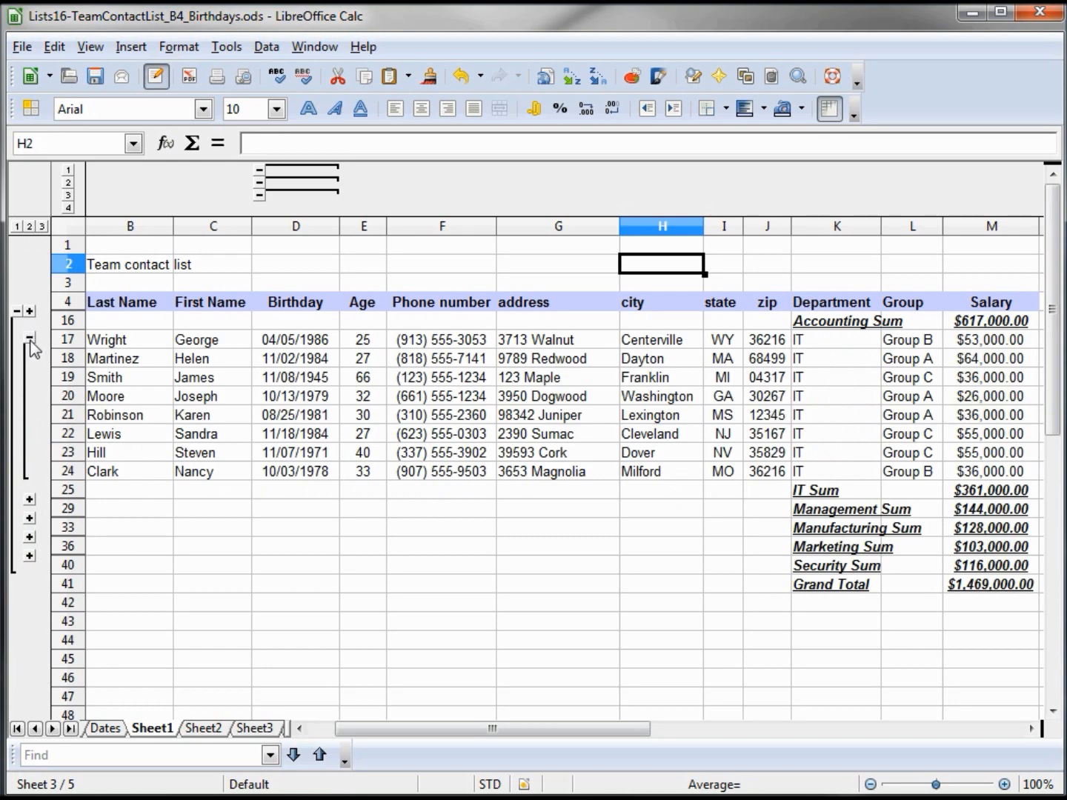
{"action": "left_click", "coordinate": [29, 226]}
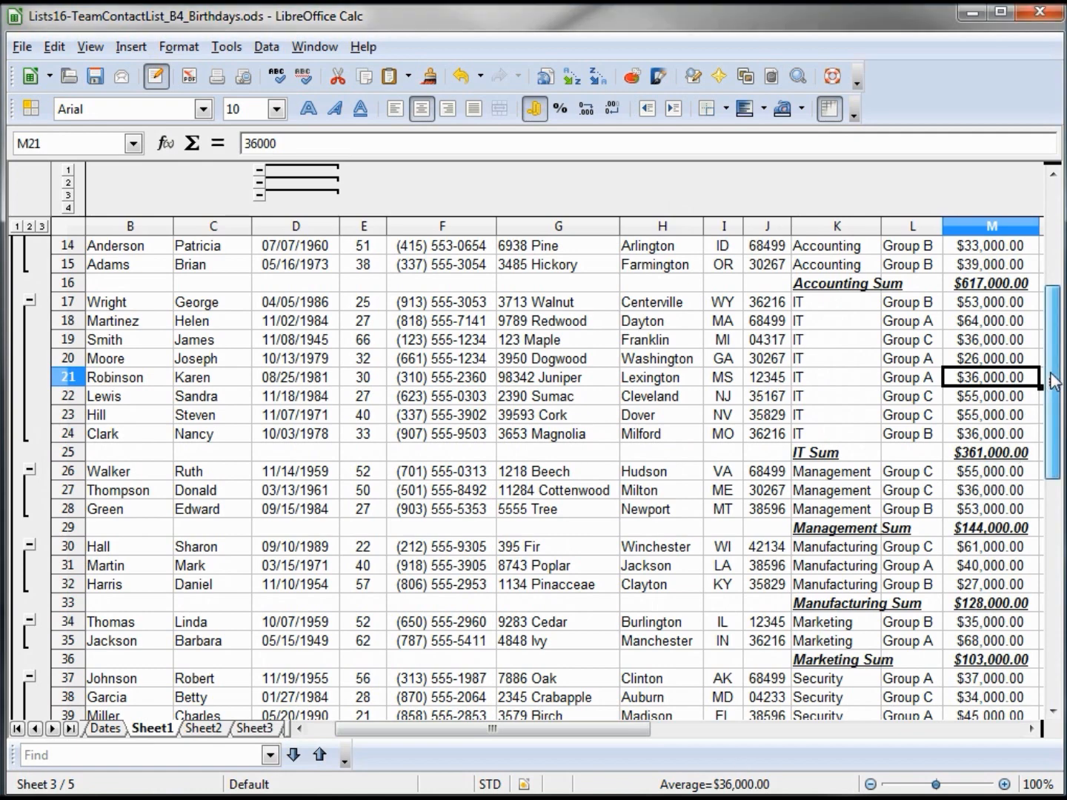
{"action": "scroll", "scroll_direction": "down", "scroll_amount": 3}
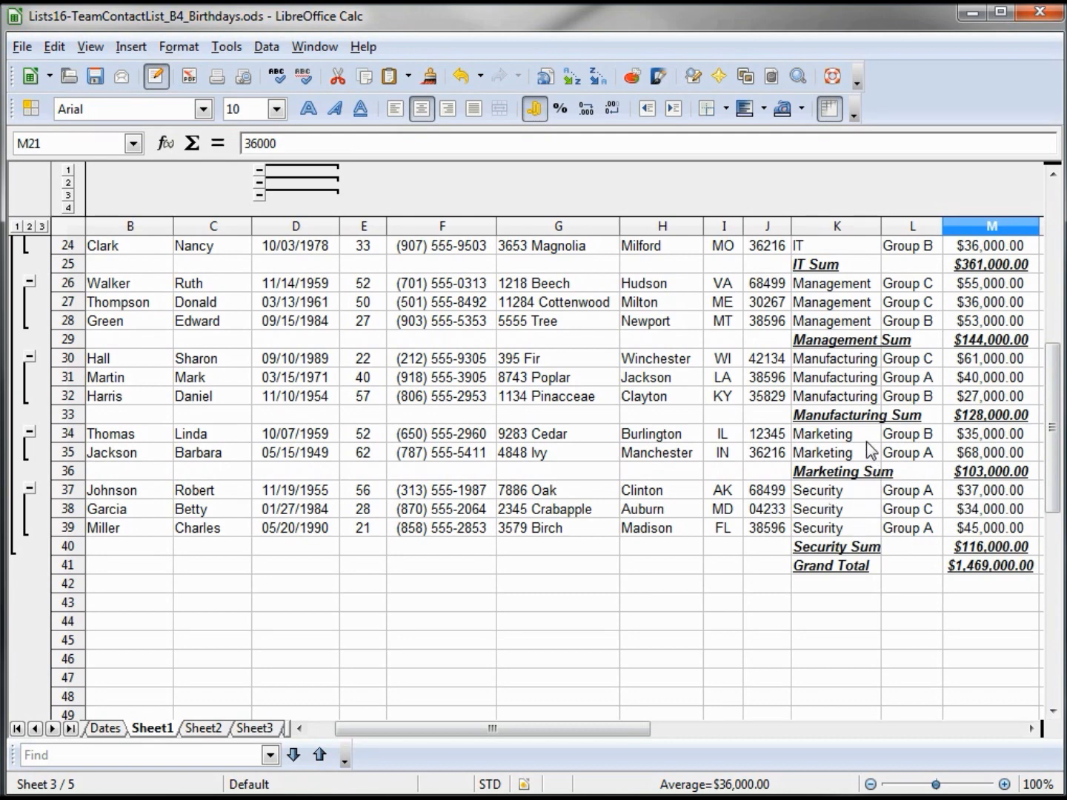
{"action": "scroll", "scroll_direction": "up", "scroll_amount": 3}
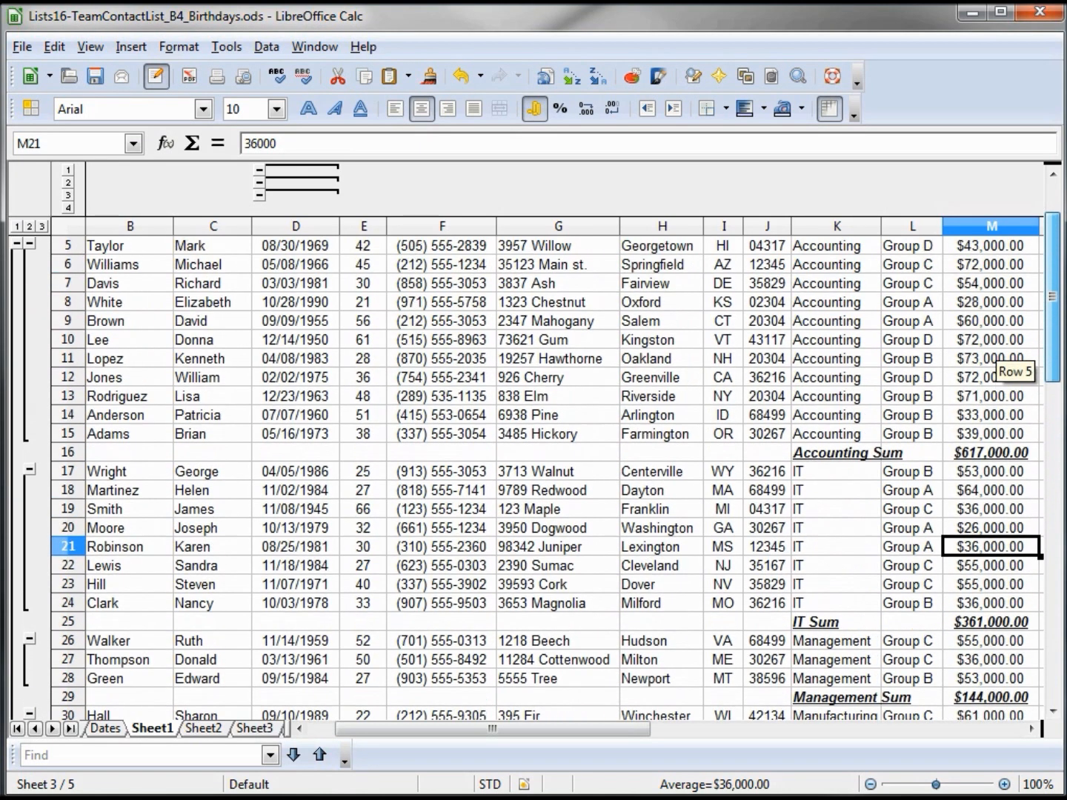
{"action": "scroll", "scroll_direction": "up", "scroll_amount": 3}
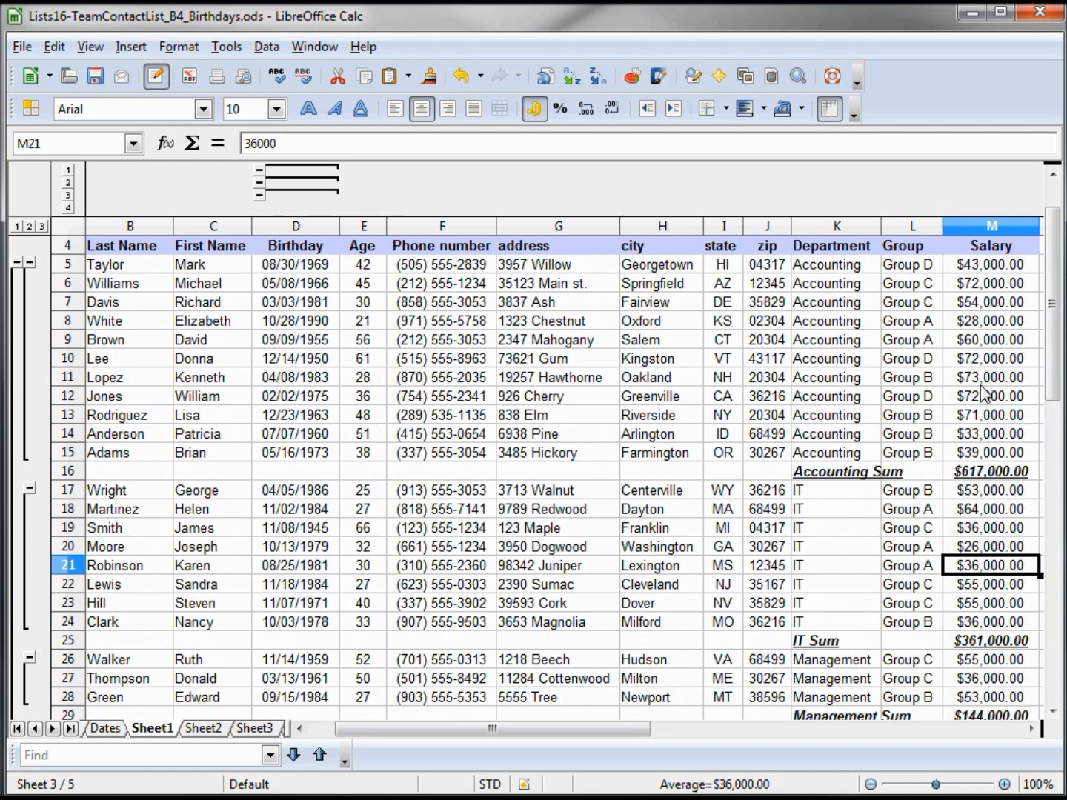
{"action": "mouse_move", "coordinate": [855, 415]}
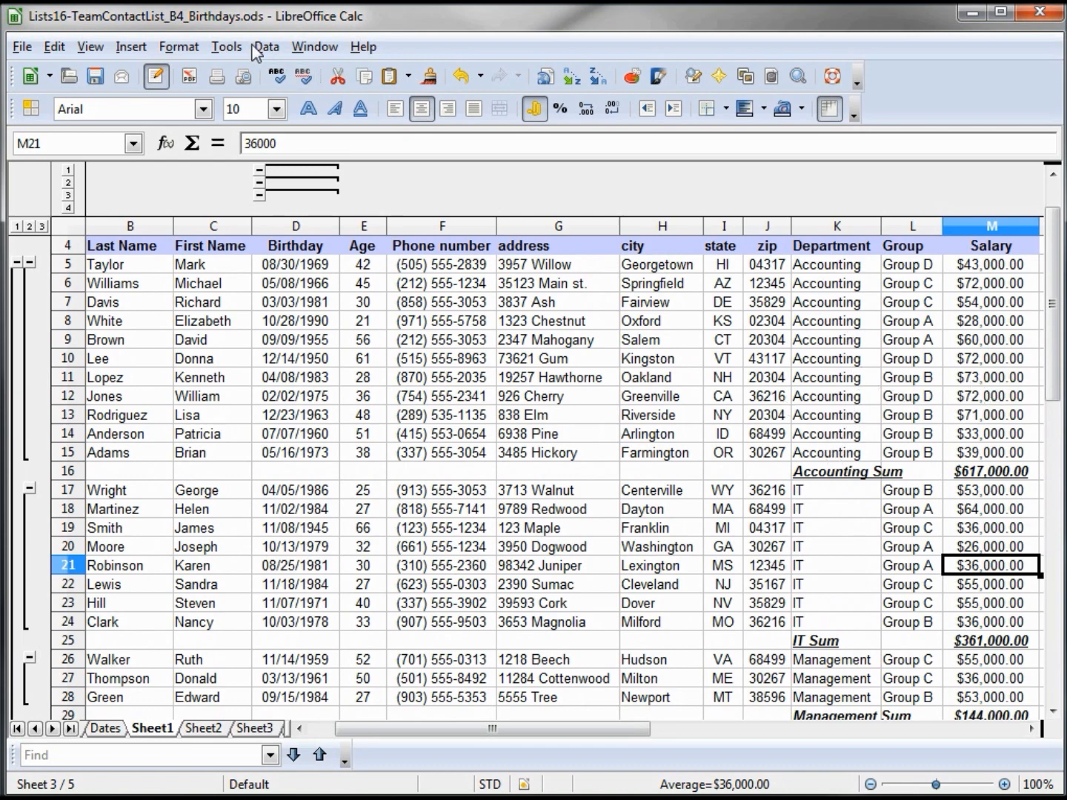
- Add a second subtotal group on Department that counts Salary entries
{"action": "left_click", "coordinate": [265, 47]}
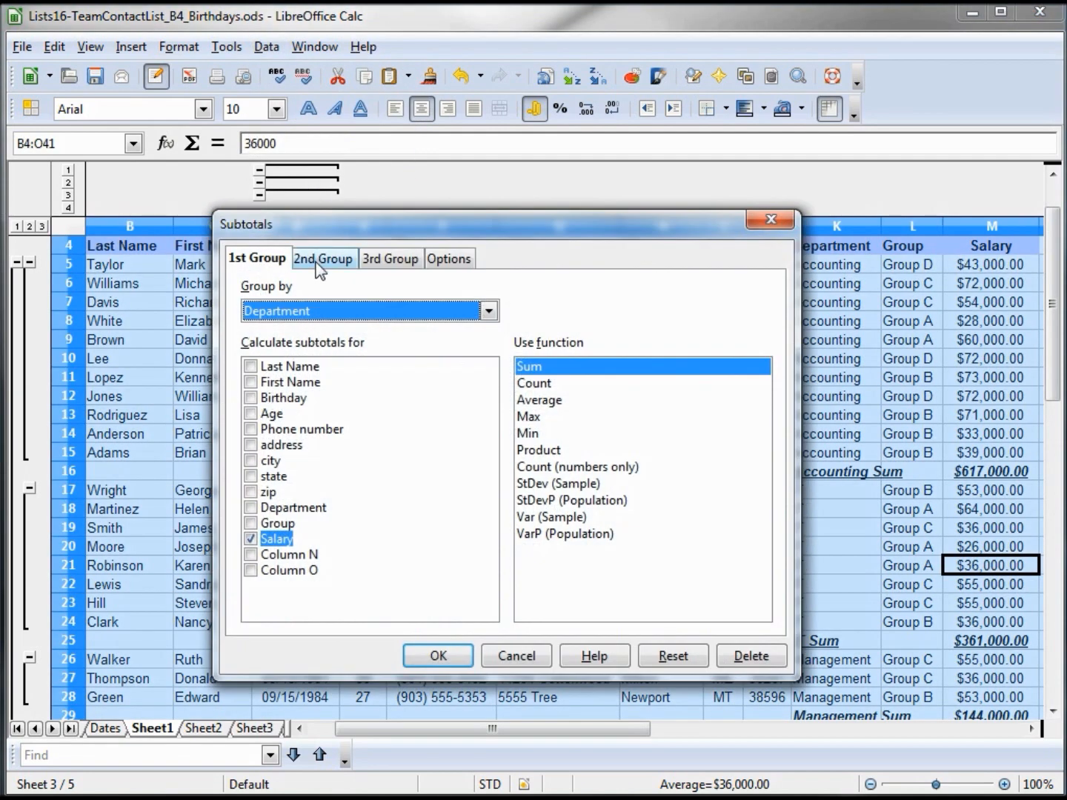
{"action": "left_click", "coordinate": [323, 258]}
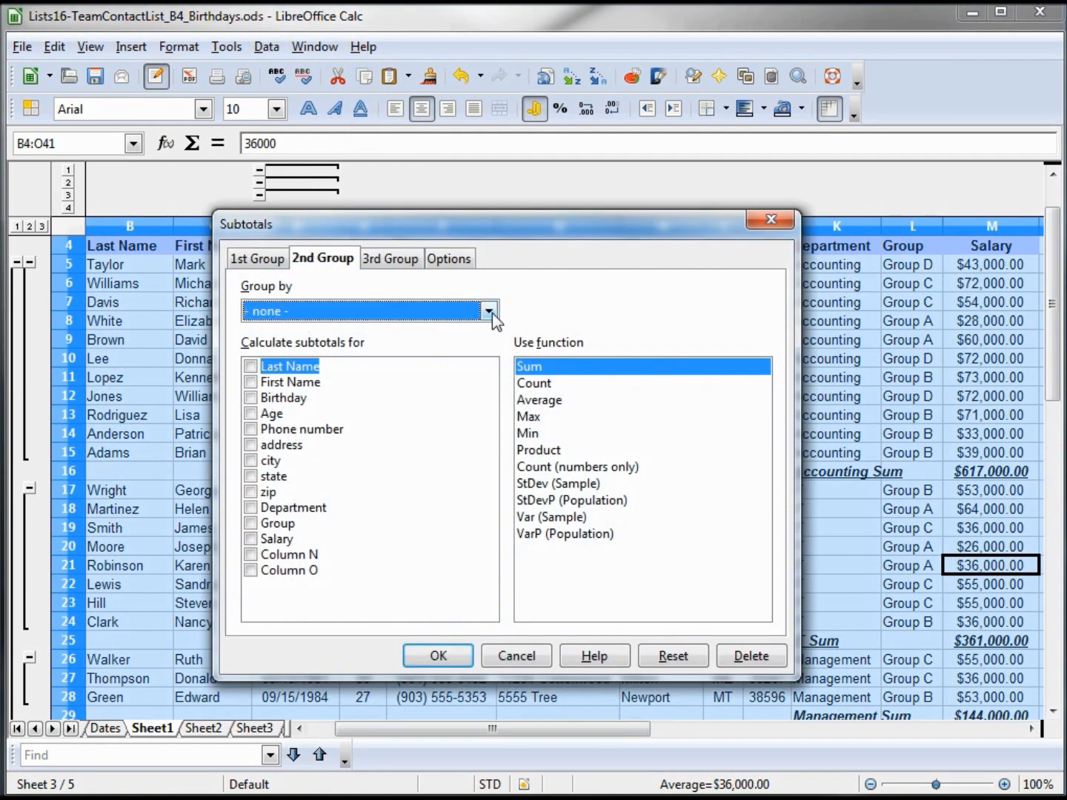
{"action": "left_click", "coordinate": [488, 310]}
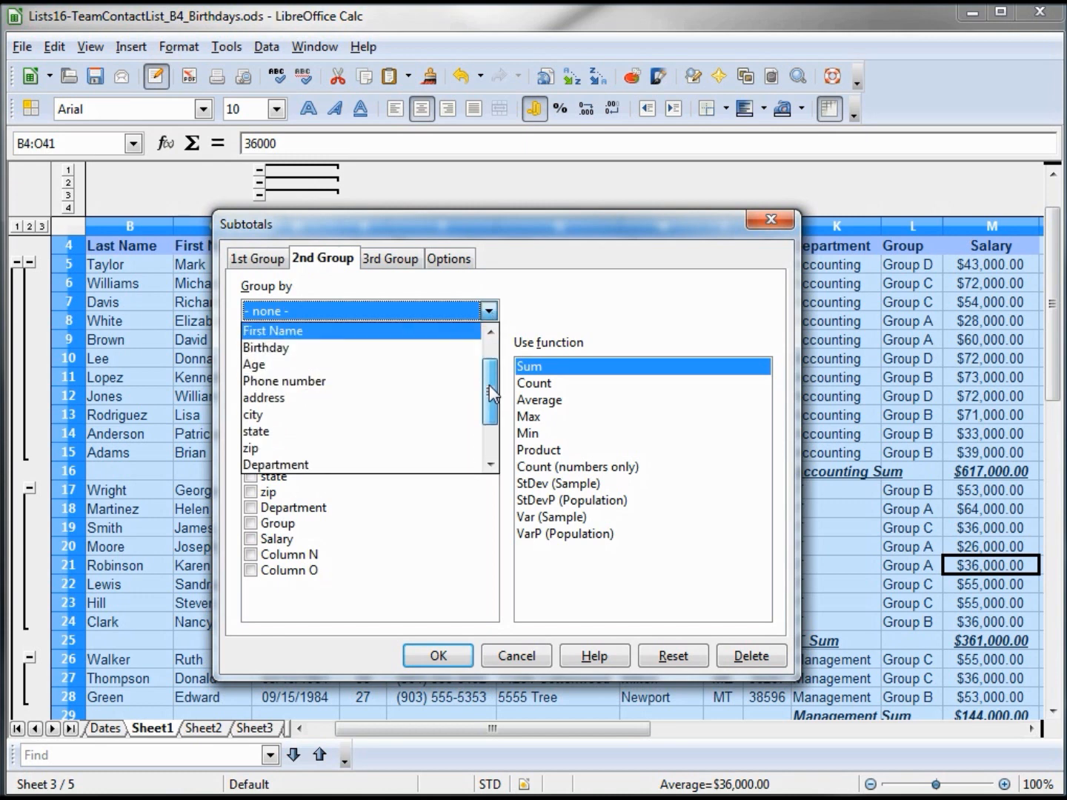
{"action": "left_click", "coordinate": [275, 465]}
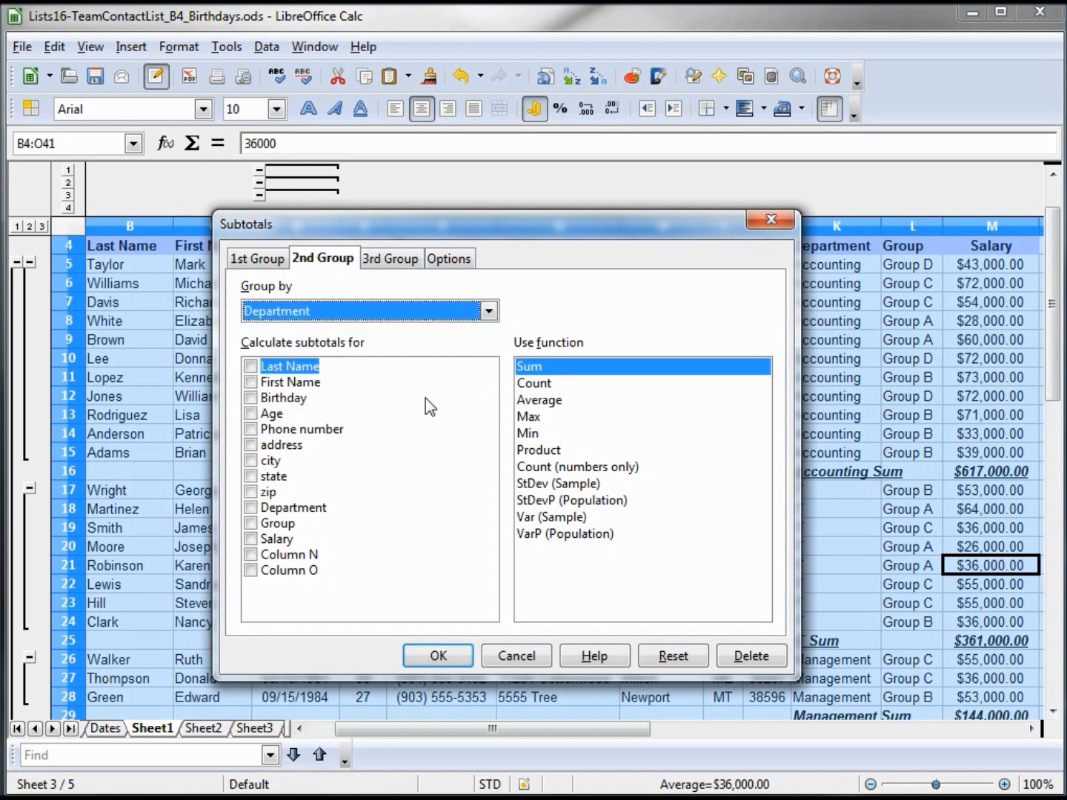
{"action": "mouse_move", "coordinate": [255, 546]}
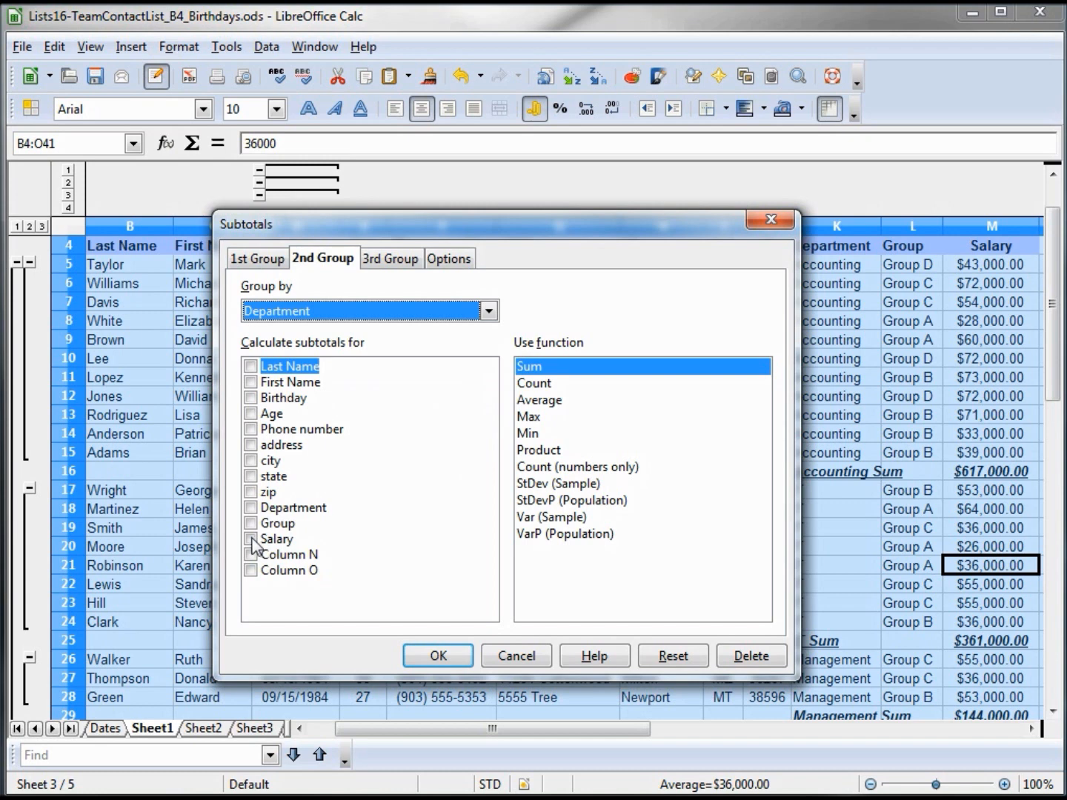
{"action": "left_click", "coordinate": [251, 539]}
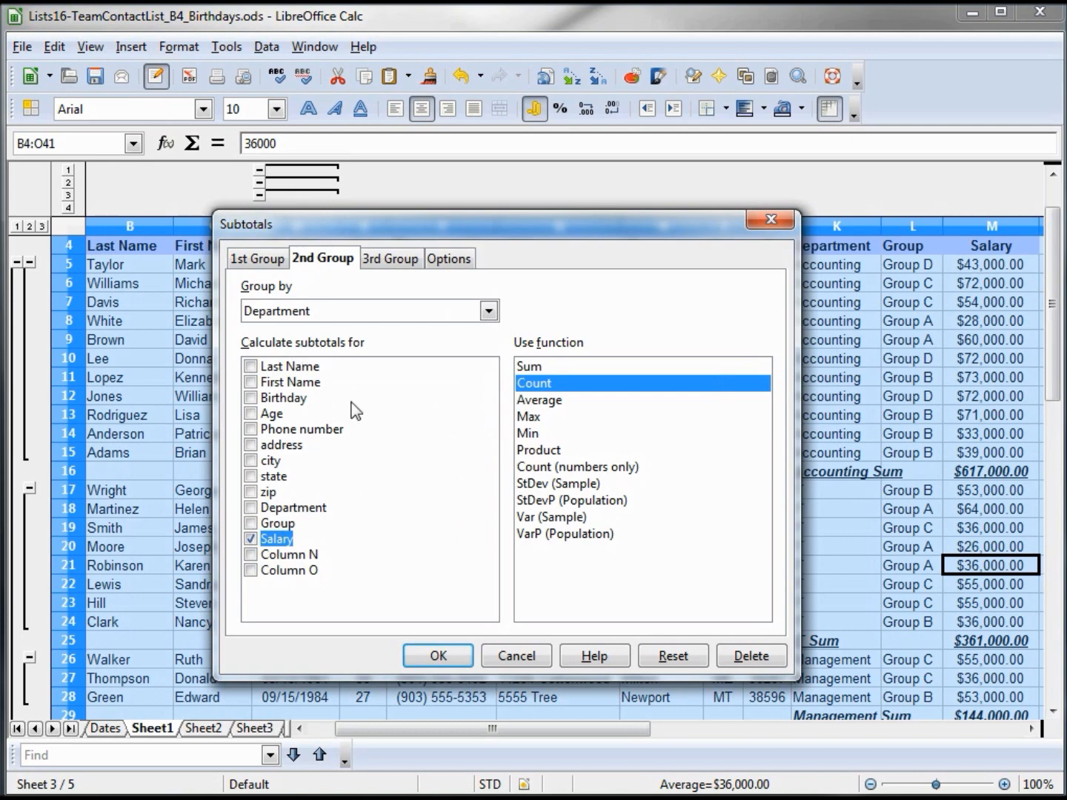
{"action": "left_click", "coordinate": [437, 656]}
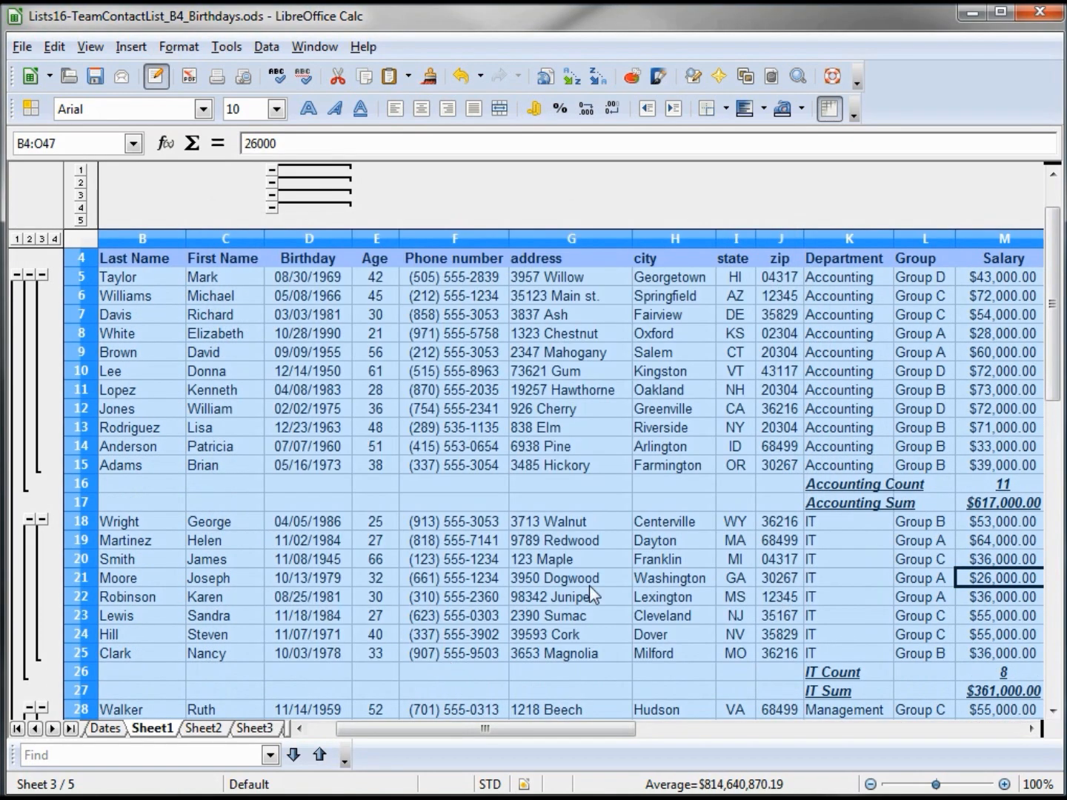
{"action": "left_click", "coordinate": [778, 483]}
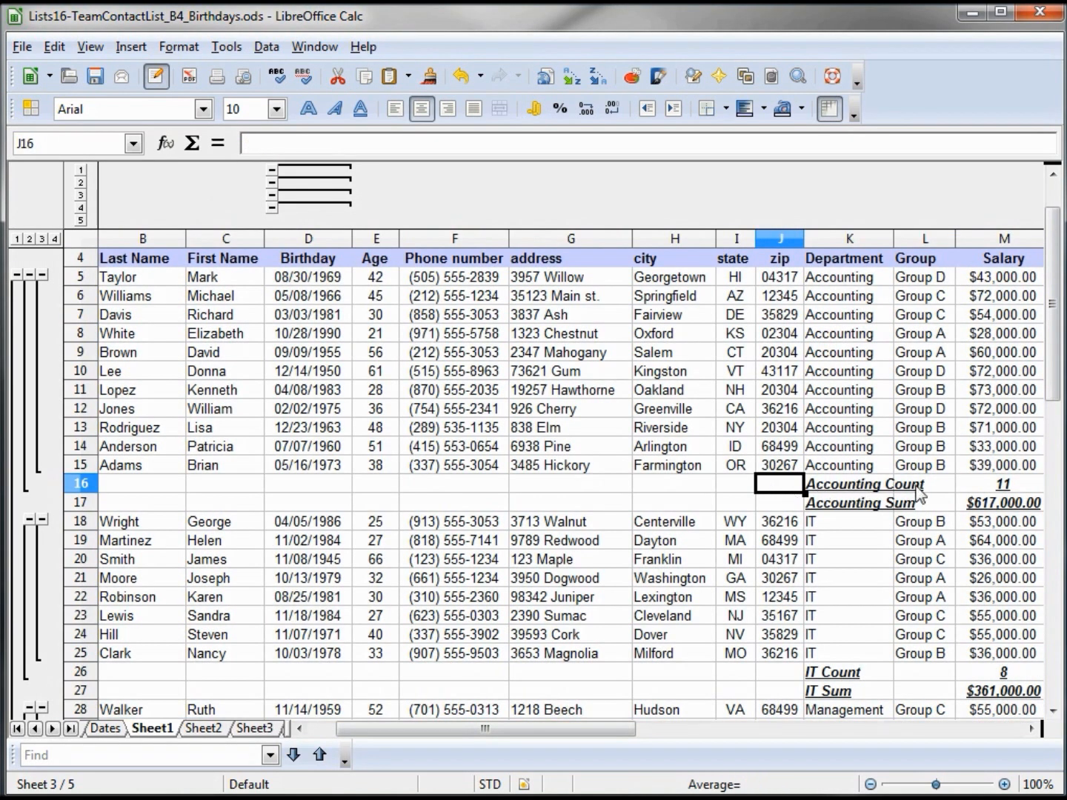
{"action": "scroll", "scroll_direction": "down", "scroll_amount": 3}
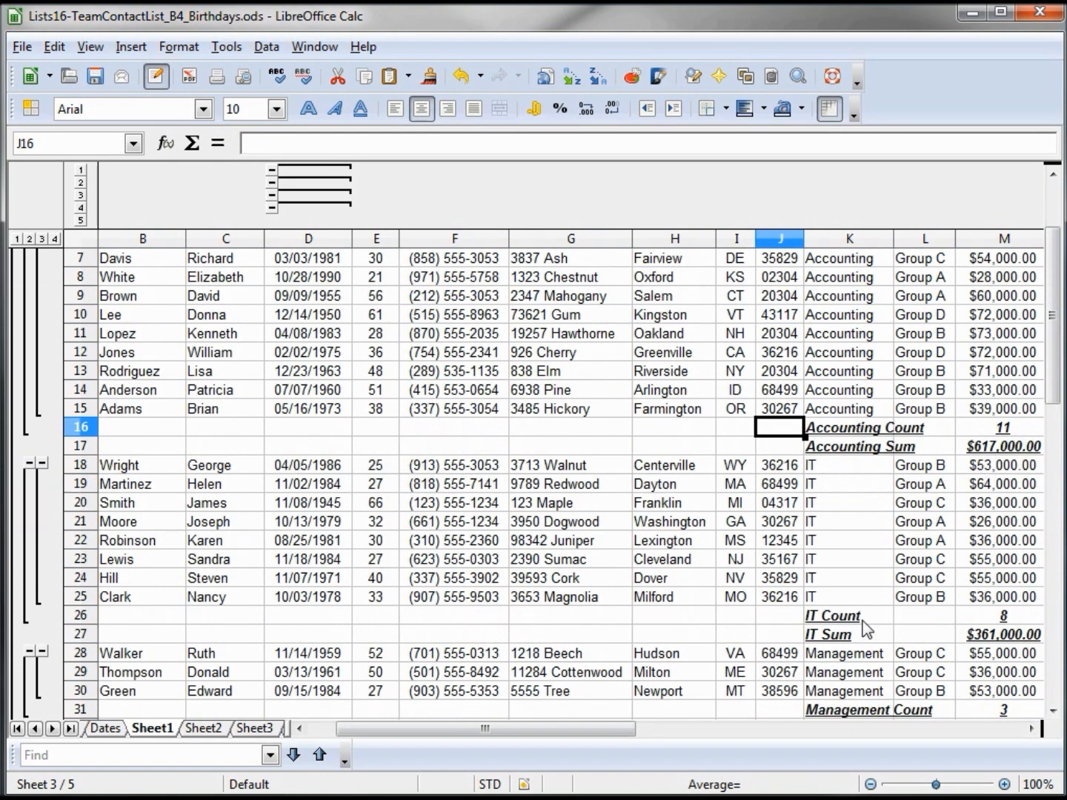
{"action": "scroll", "scroll_direction": "down", "scroll_amount": 3}
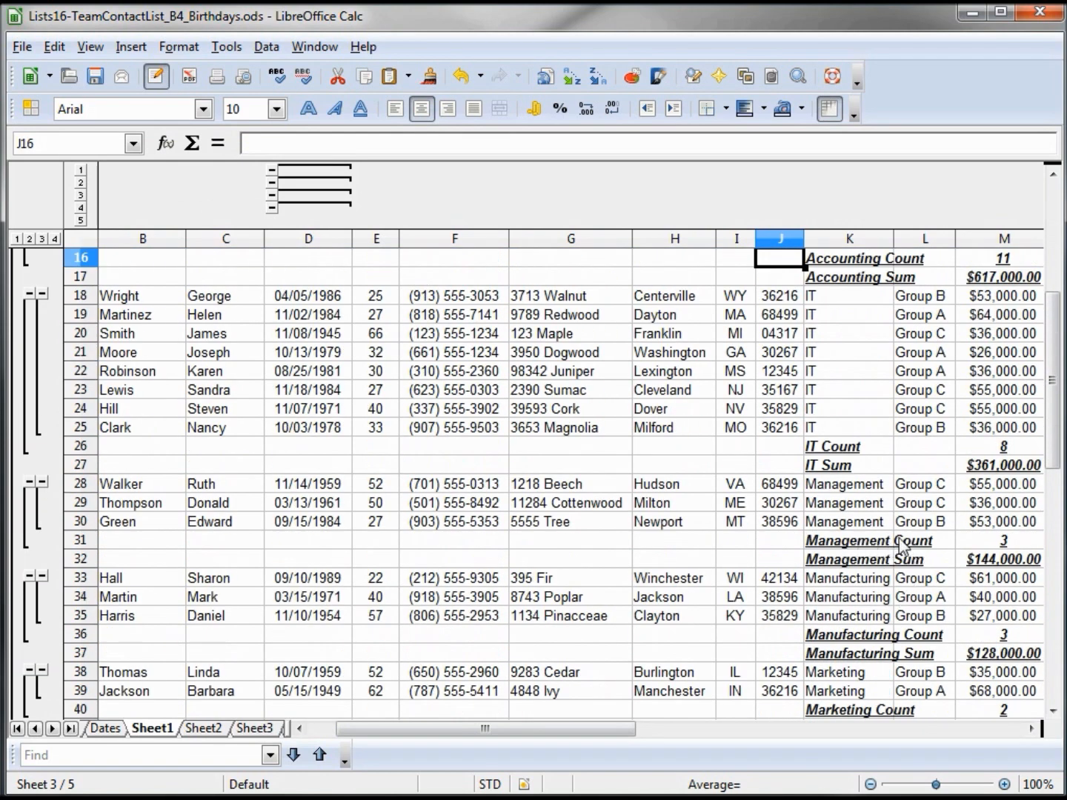
{"action": "scroll", "scroll_direction": "down", "scroll_amount": 3}
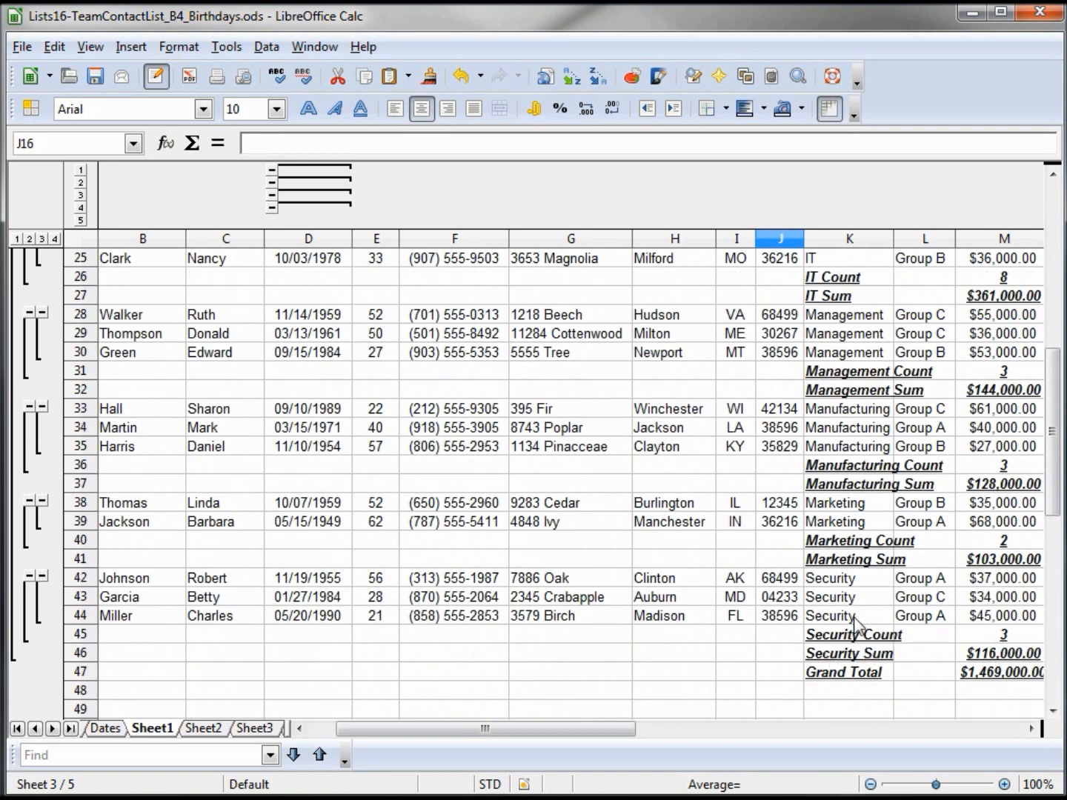
{"action": "mouse_move", "coordinate": [941, 646]}
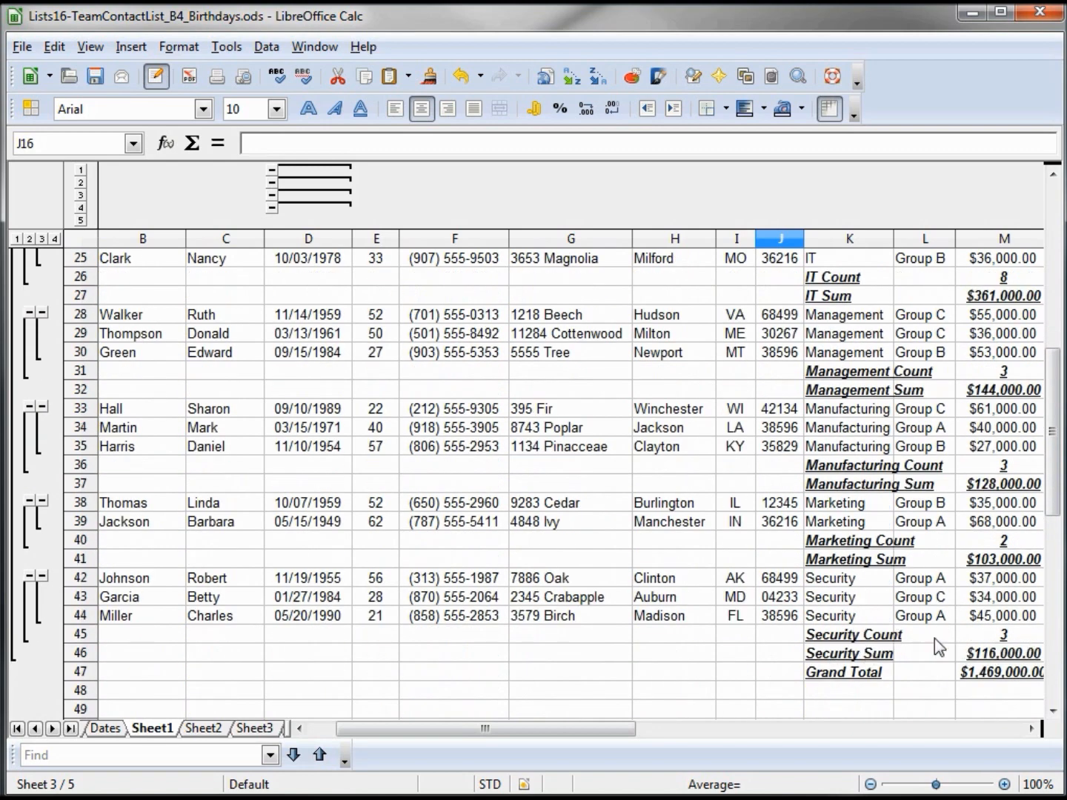